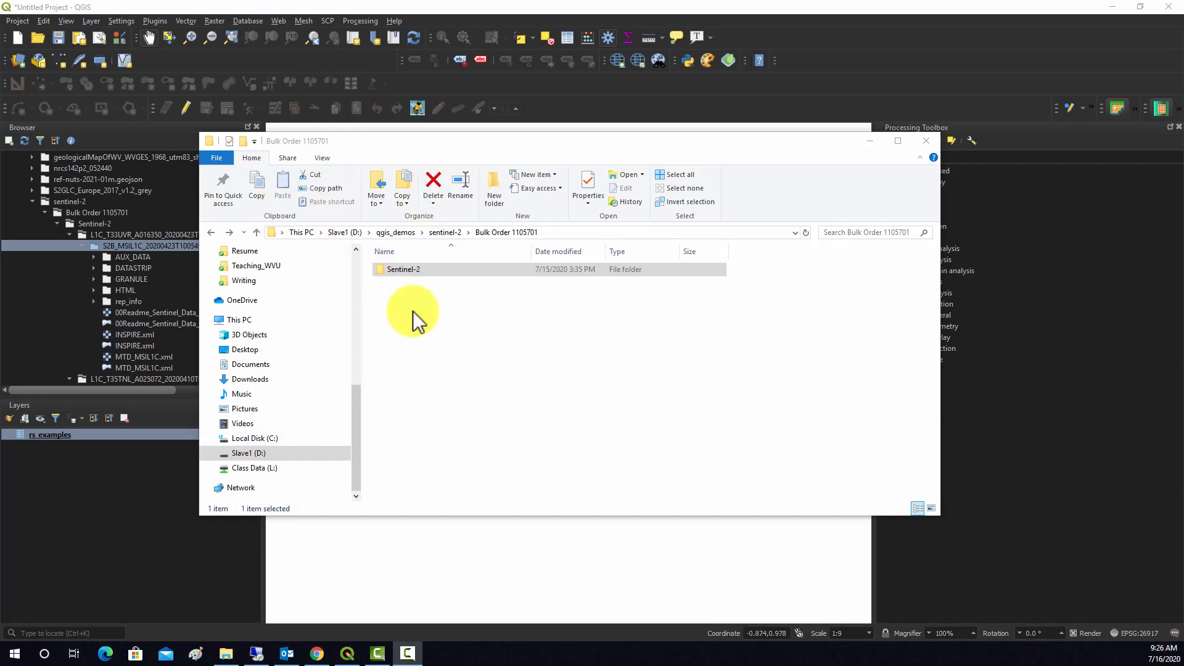
- Browse from Sentinel-2 through the T33UVR scene, .SAFE and GRANULE folders into IMG_DATA
left_click(404, 269)
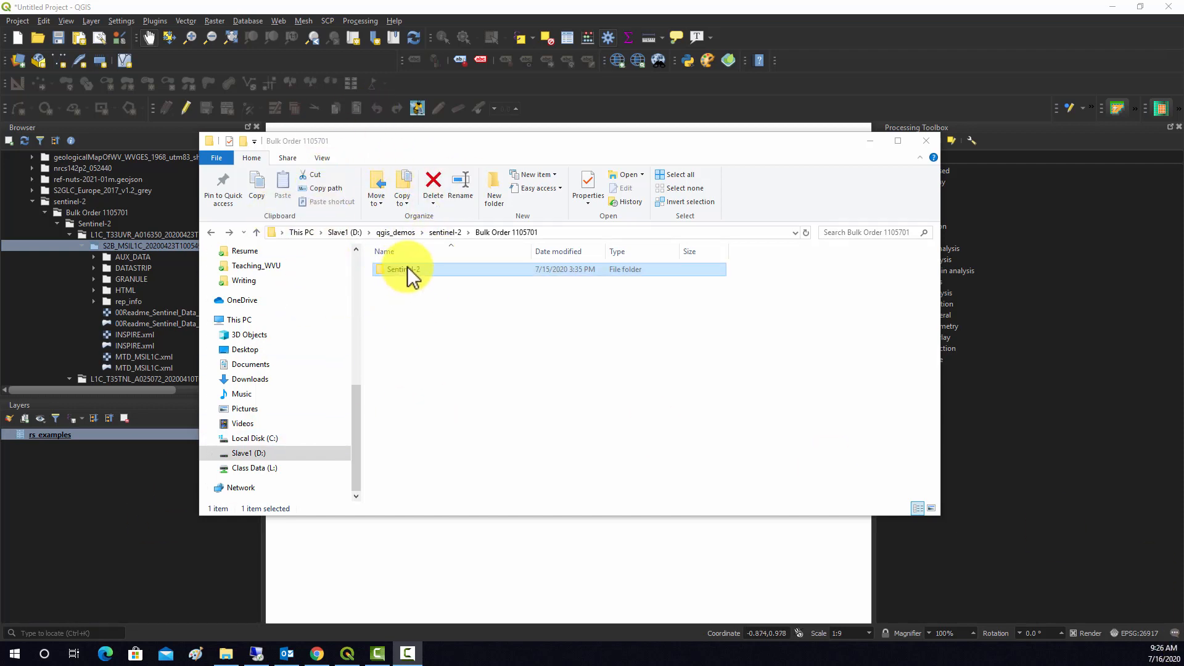
double_click(404, 269)
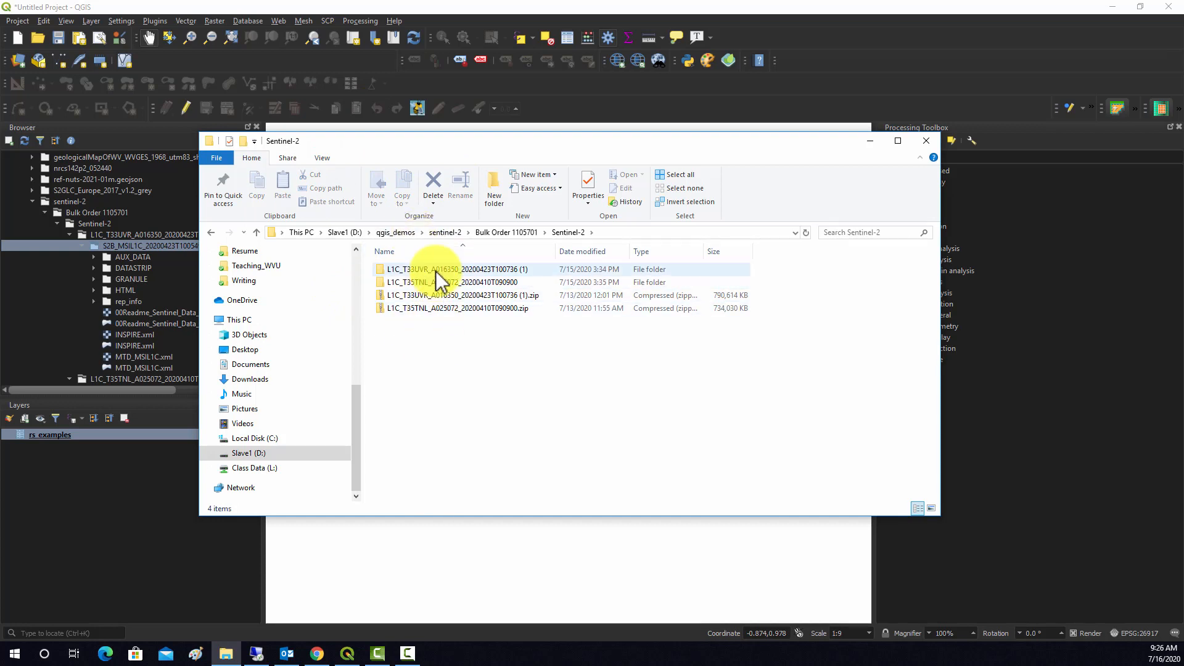
mouse_move(453, 309)
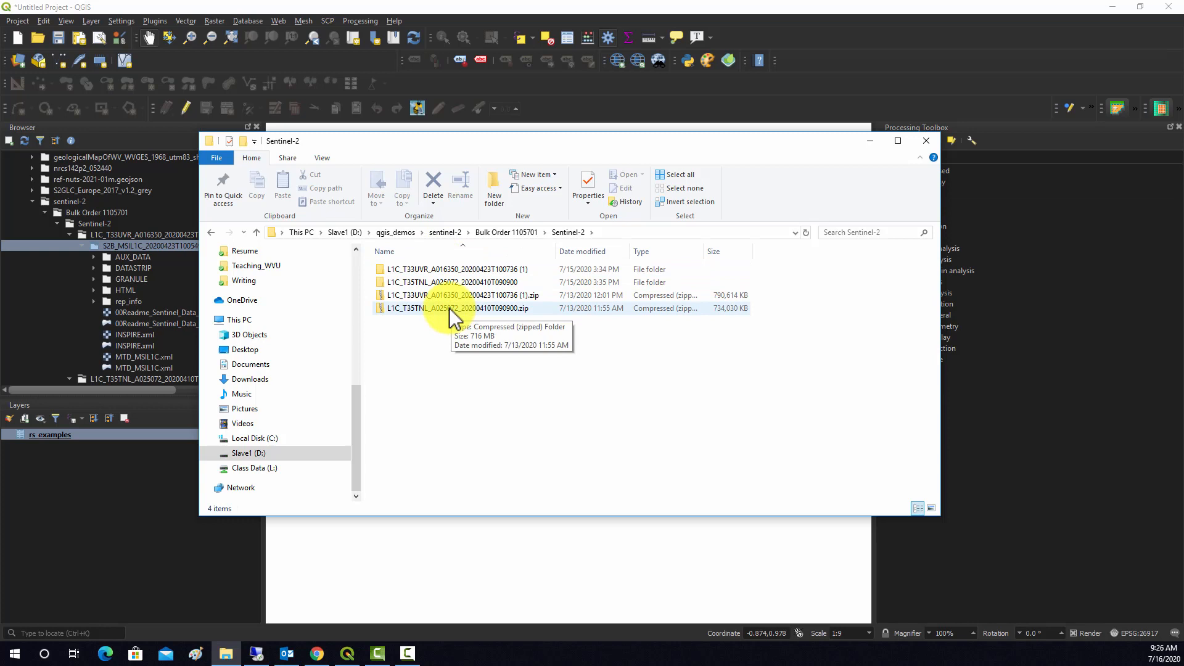
mouse_move(451, 311)
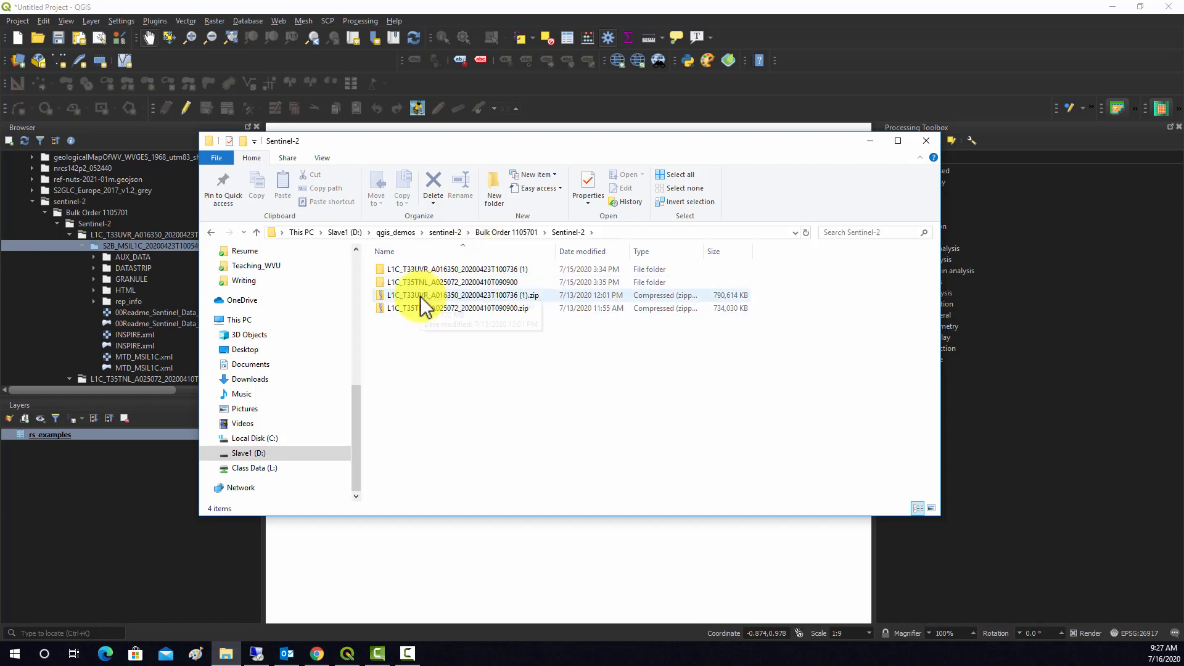
double_click(454, 269)
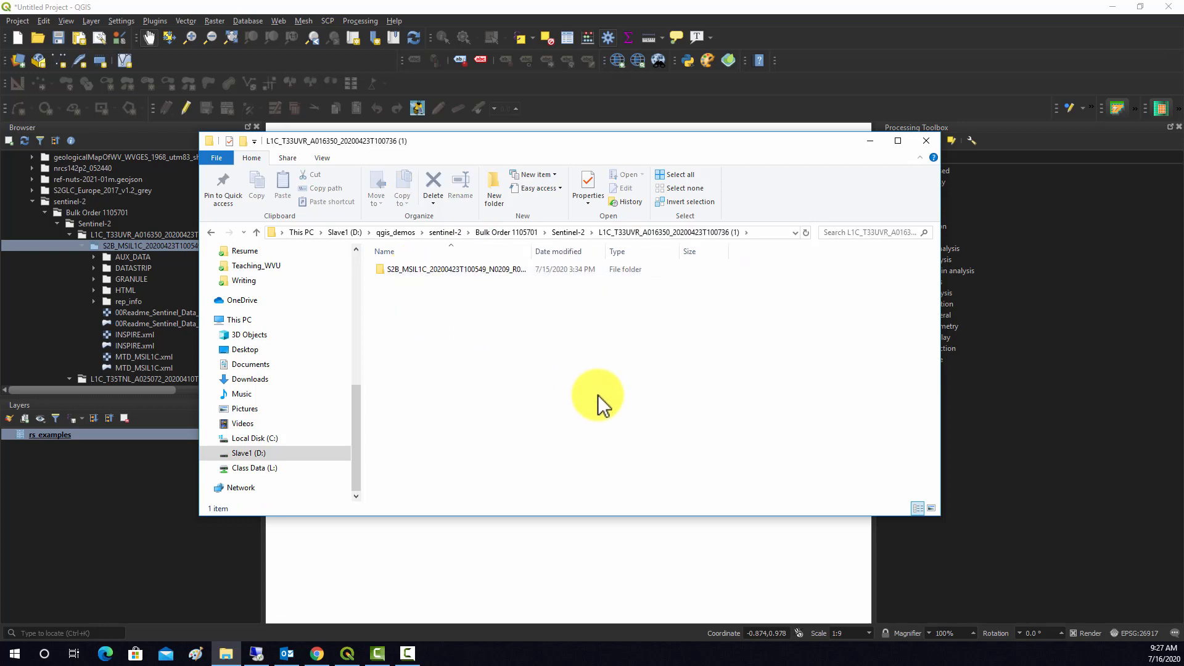
double_click(450, 269)
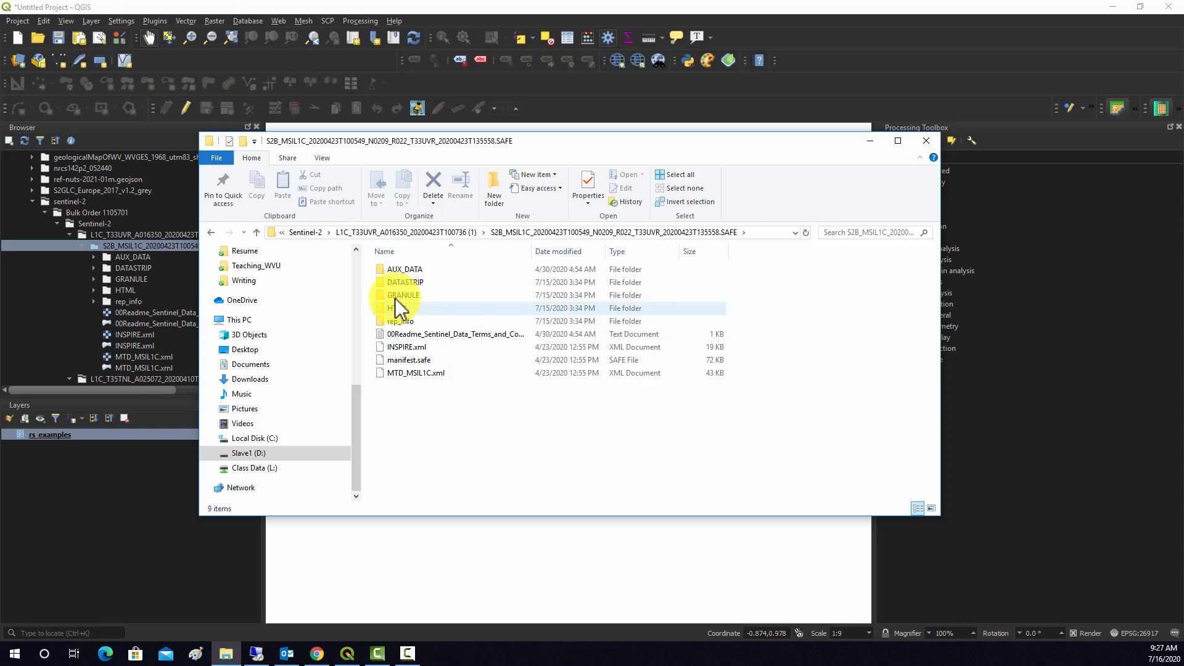
double_click(405, 295)
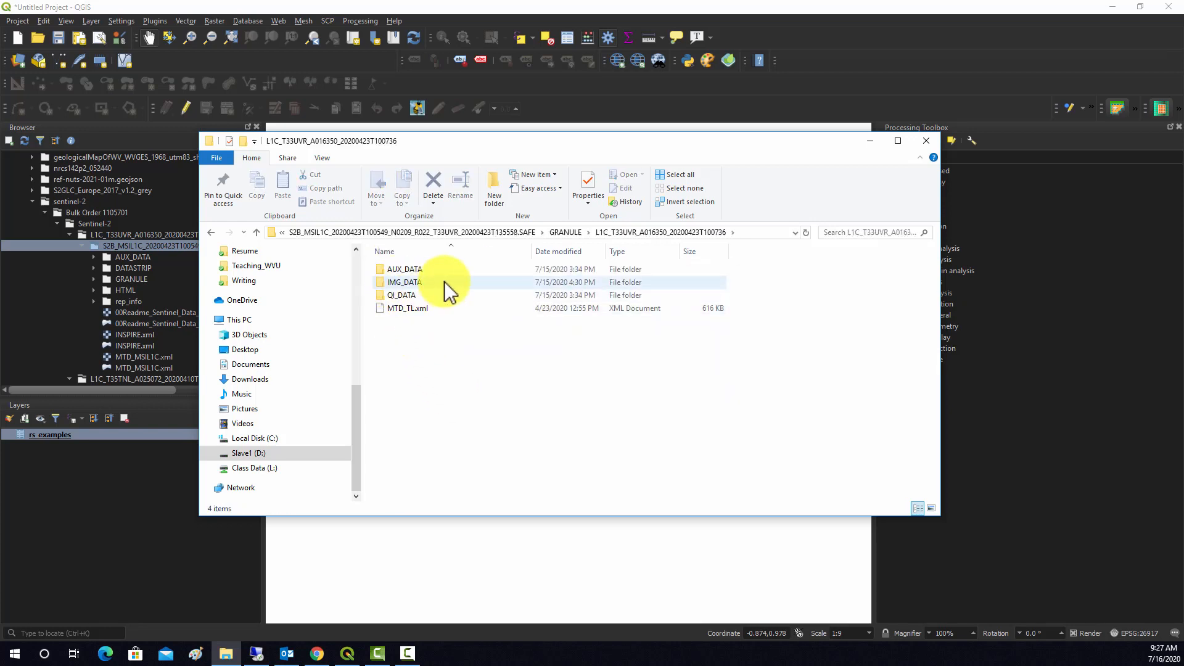
double_click(404, 282)
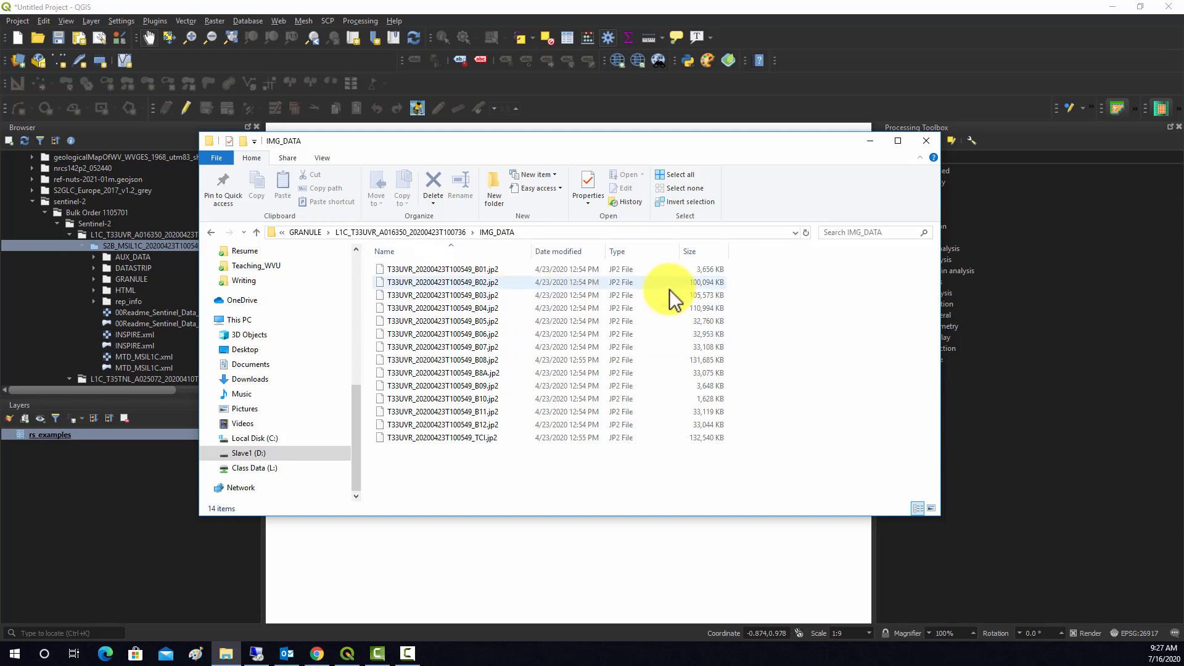
left_click(442, 307)
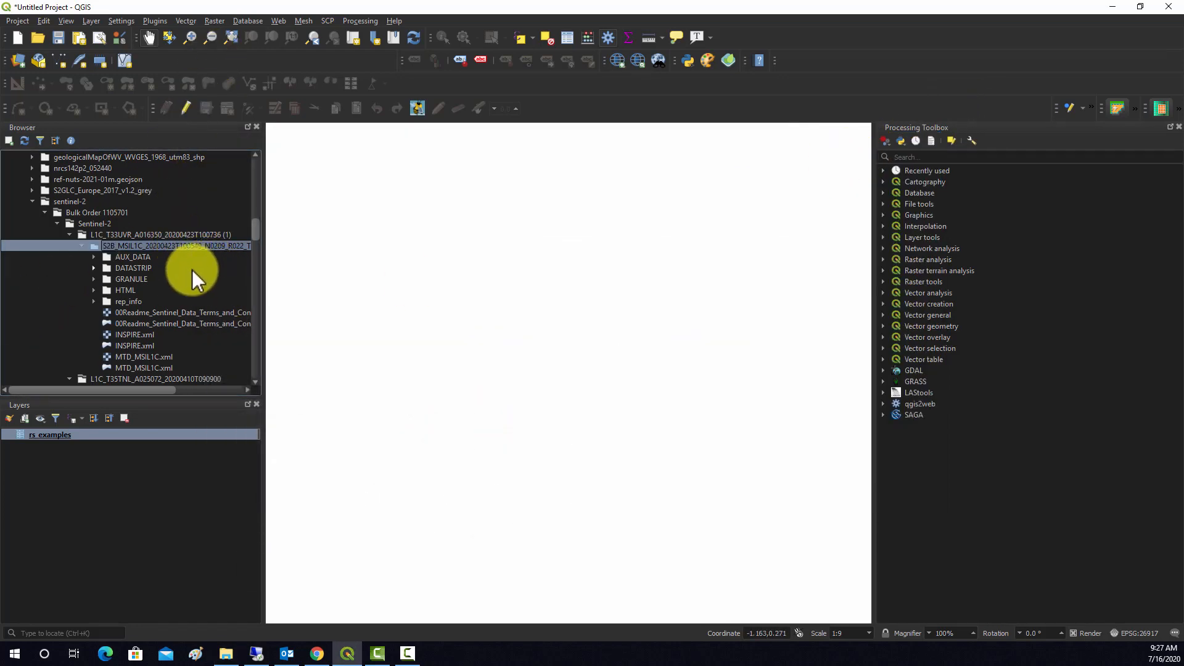
mouse_move(155, 333)
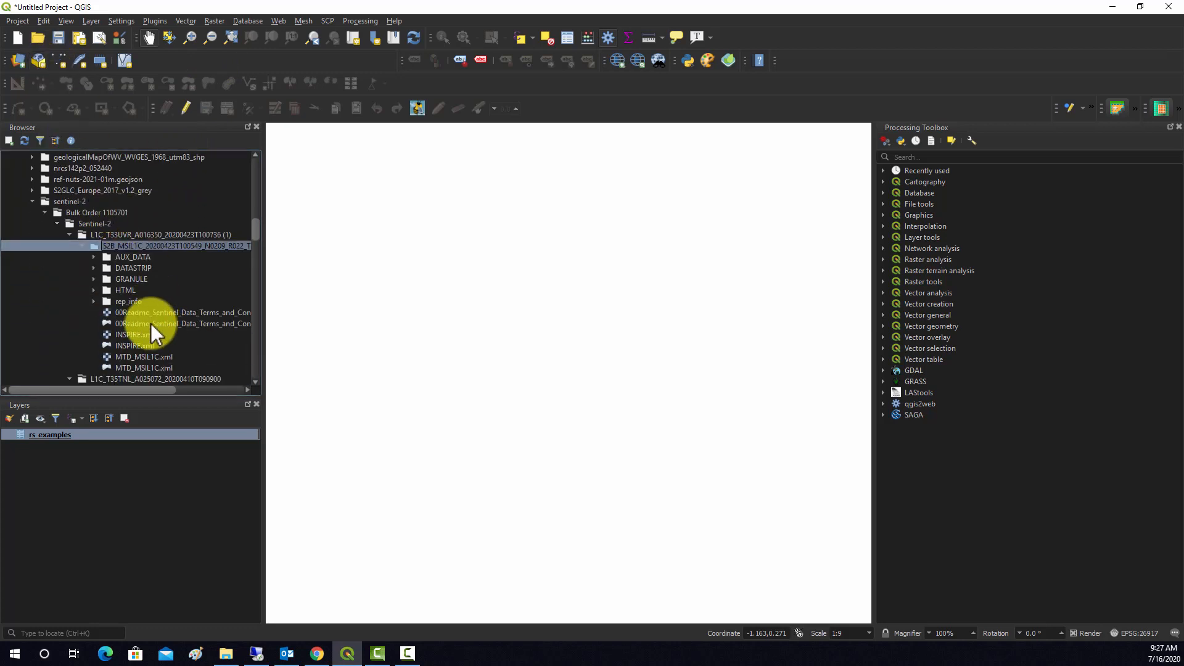
mouse_move(206, 334)
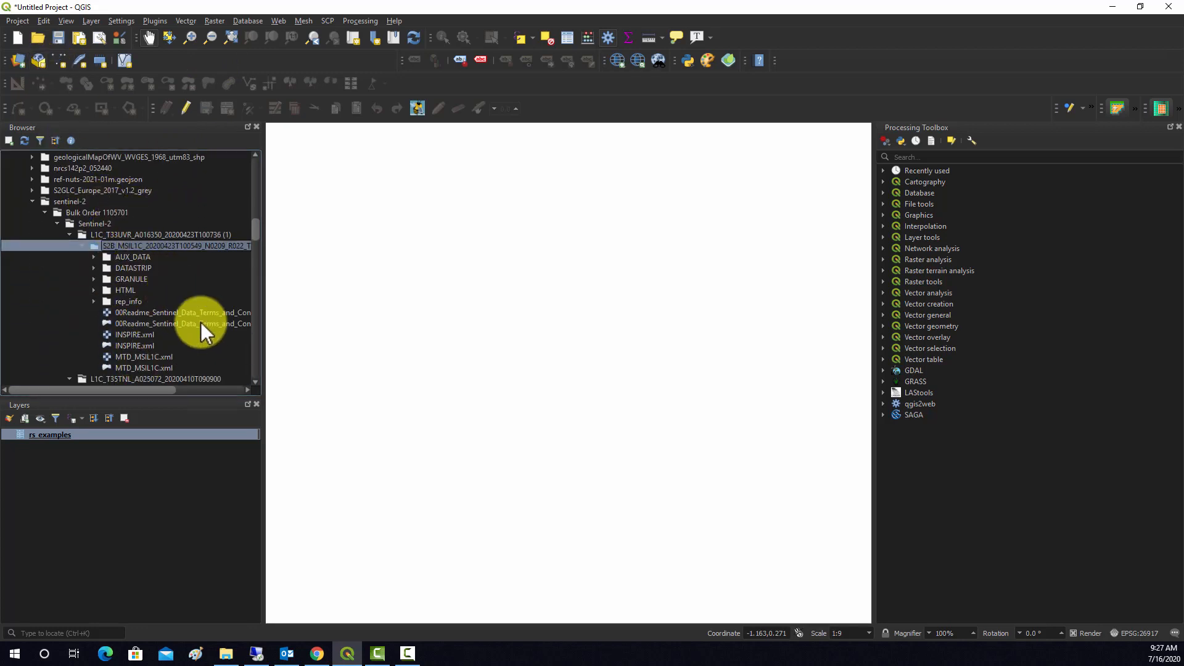
- Expand GRANULE and the L1C_T33UVR granule folder in the Browser to list IMG_DATA's .jp2 bands
left_click(94, 279)
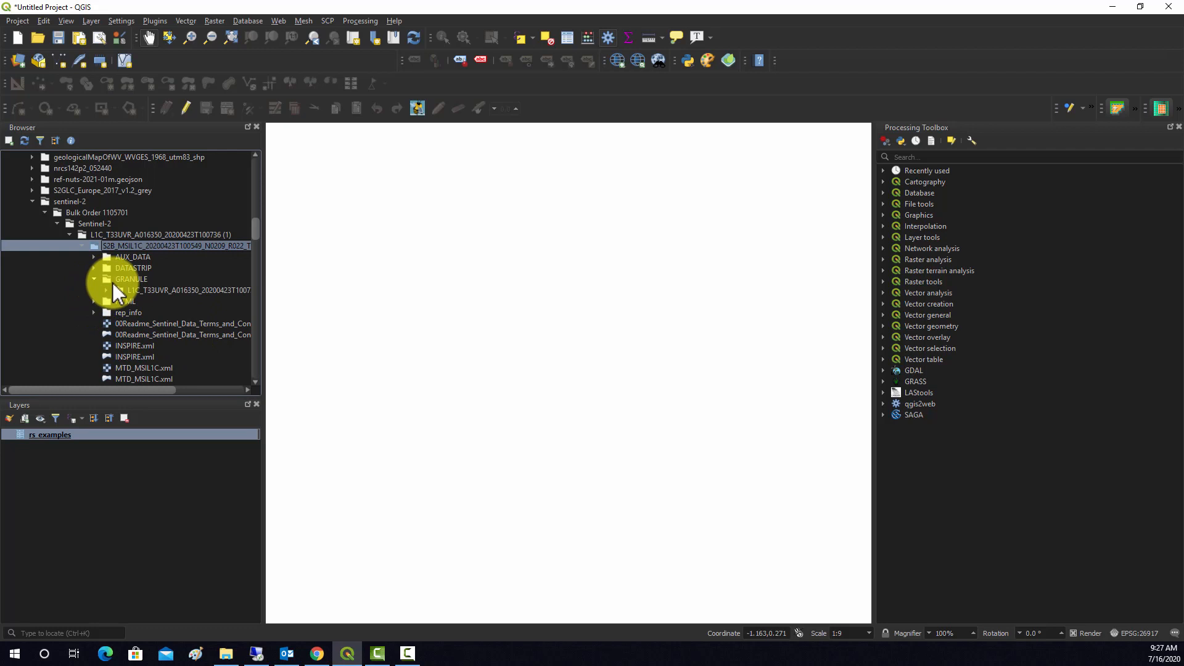
left_click(94, 279)
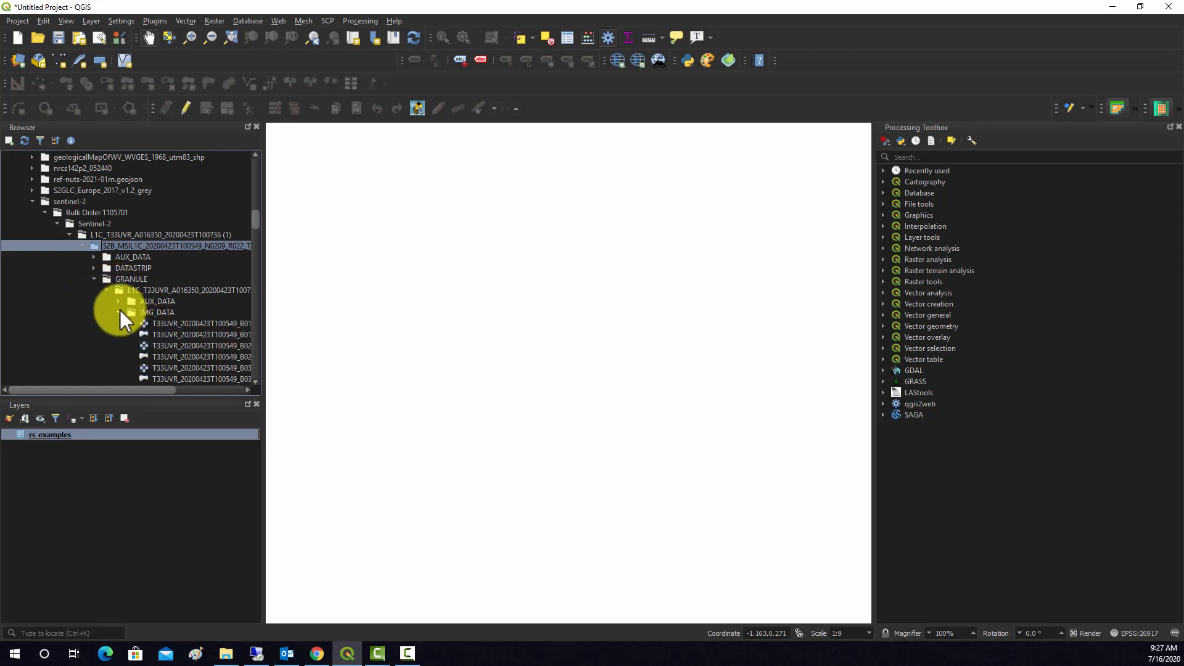
scroll("down", 3)
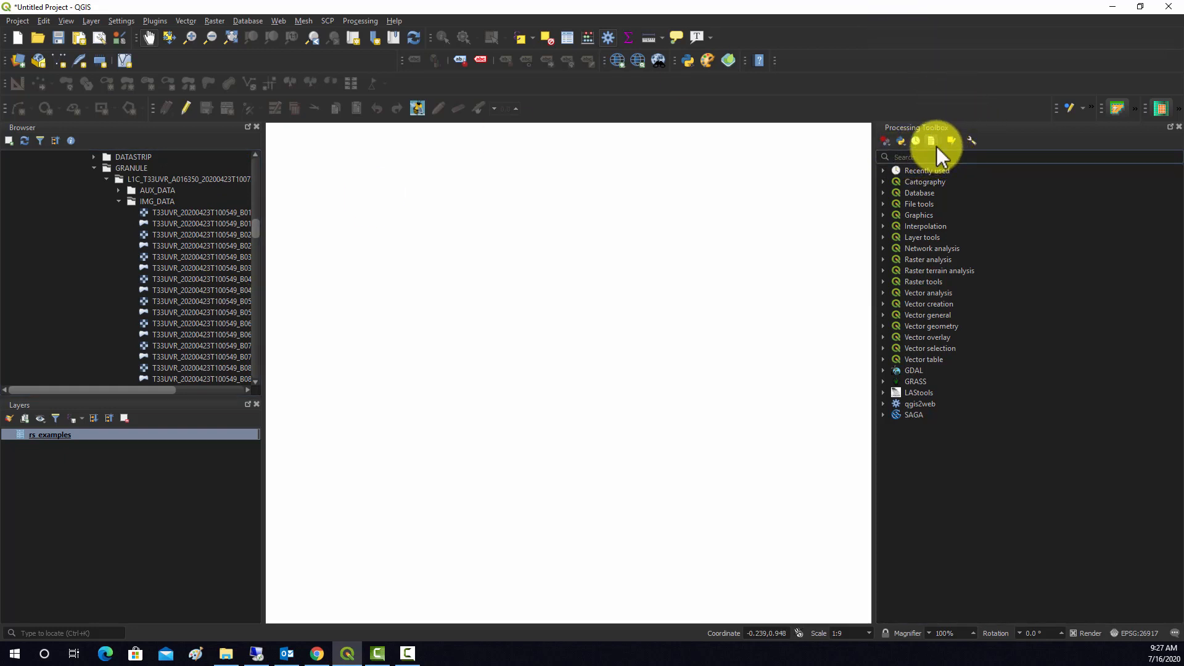
- Find GDAL Merge by searching 'merge' and bring up its Input layers picker
type("merge")
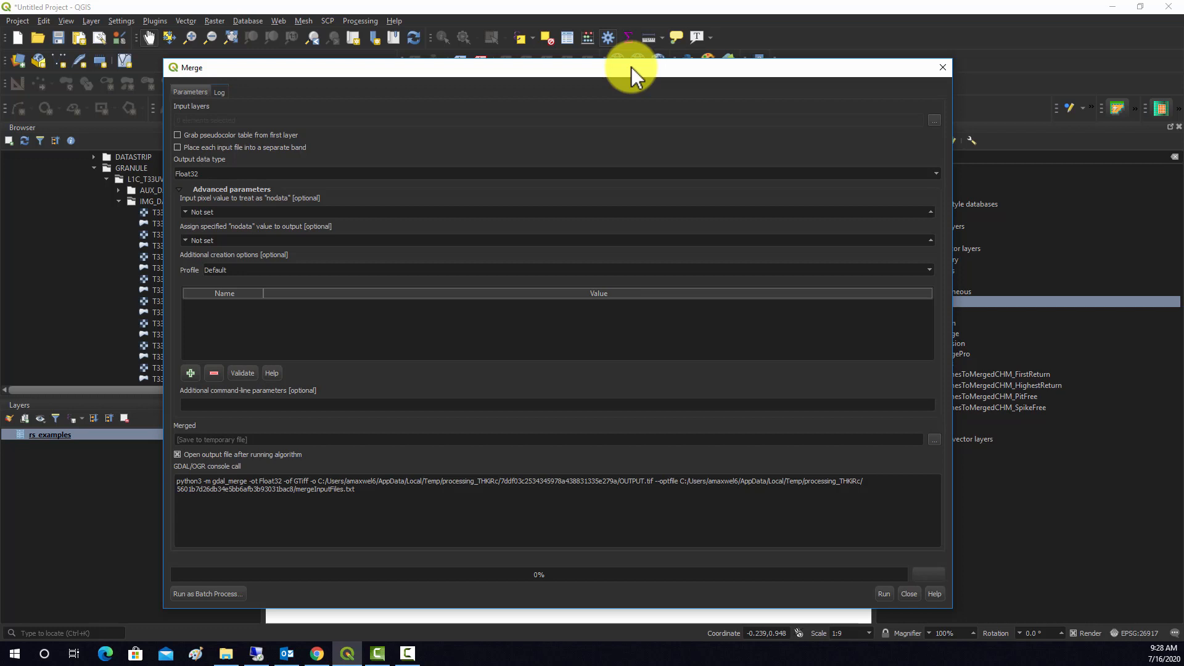
mouse_move(944, 132)
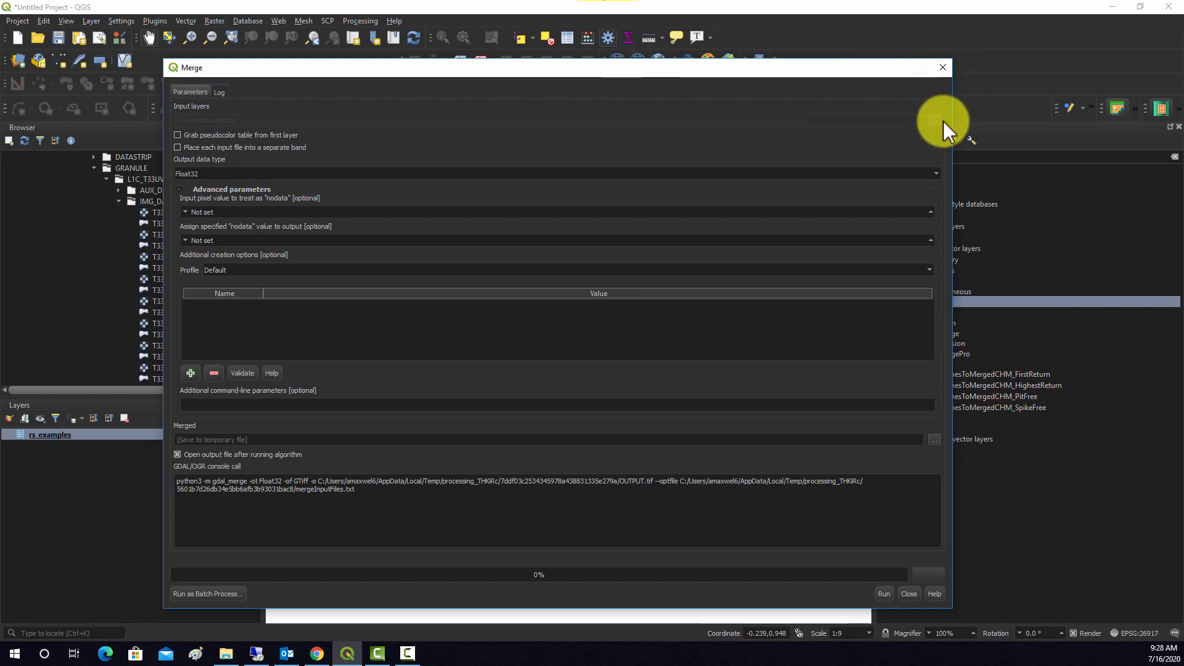
left_click(934, 119)
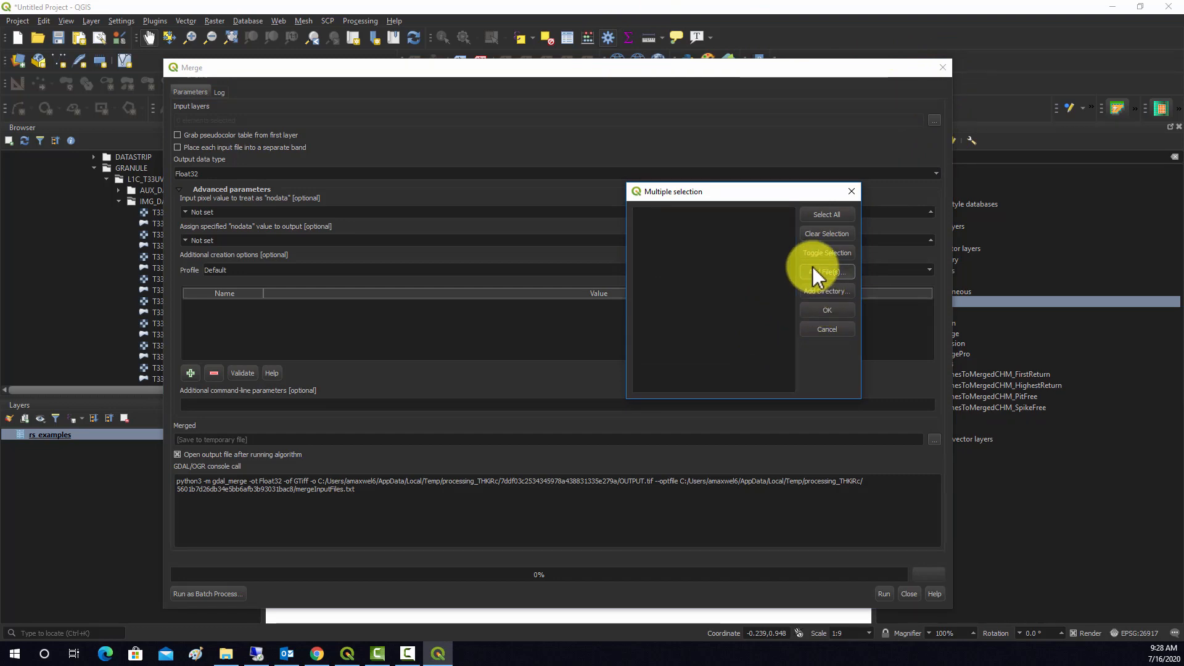
- Add the B02, B03, B04 and B08 .jp2 band files as the Merge input layers
left_click(827, 272)
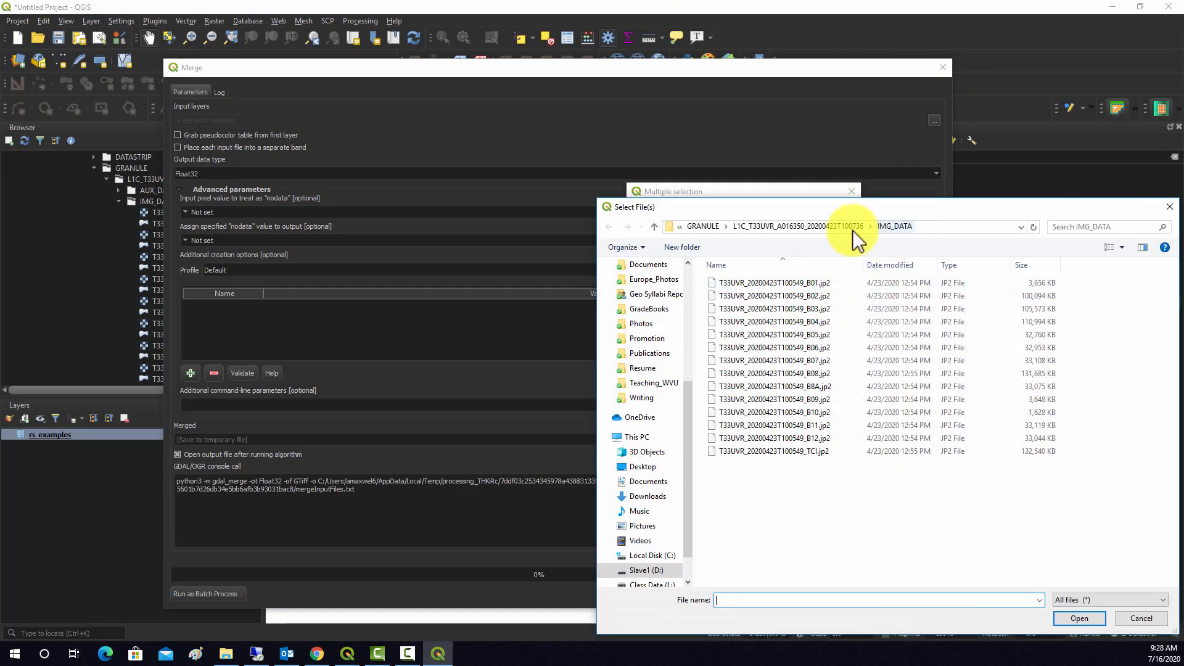
left_click(702, 227)
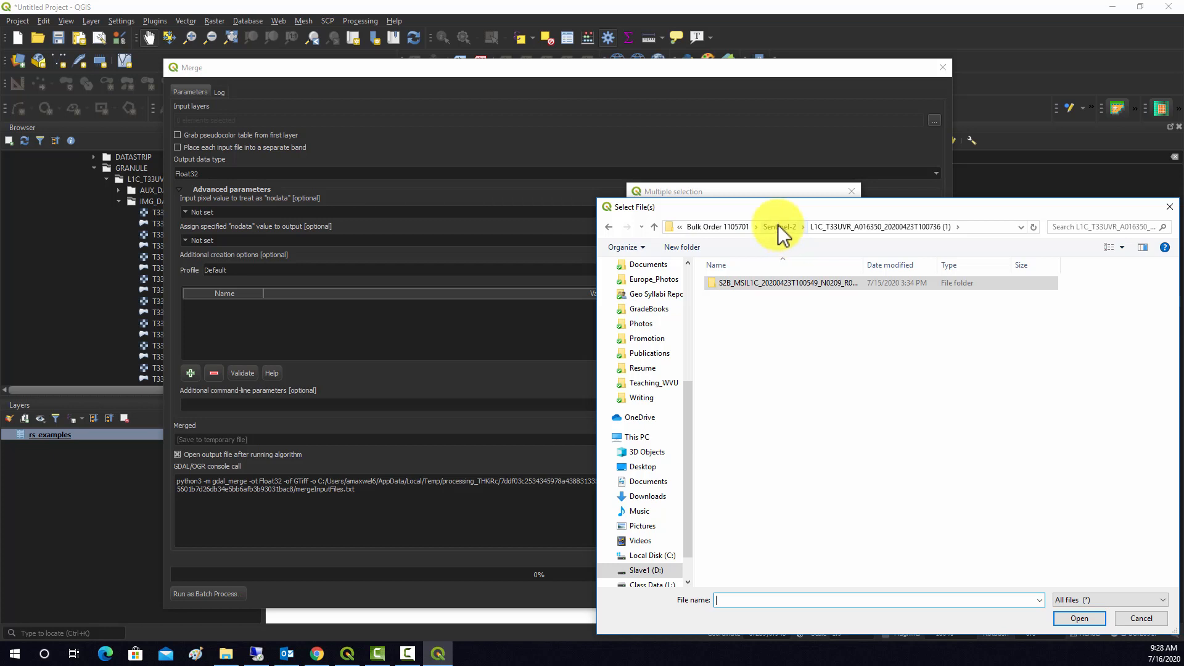
left_click(784, 282)
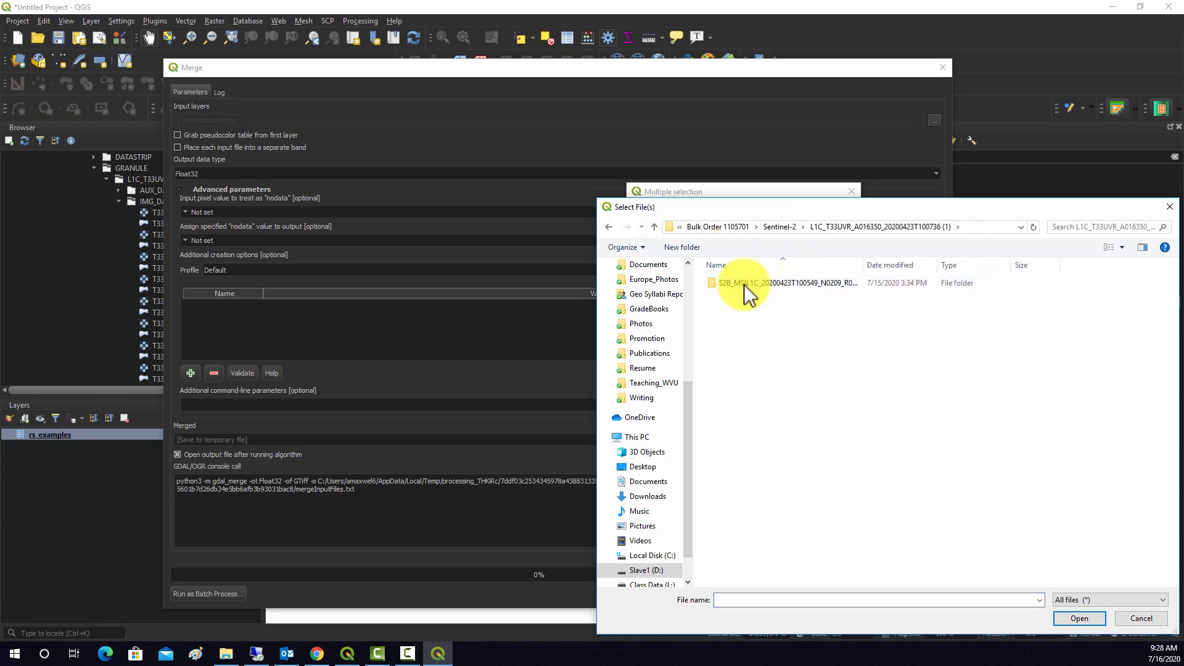
double_click(747, 283)
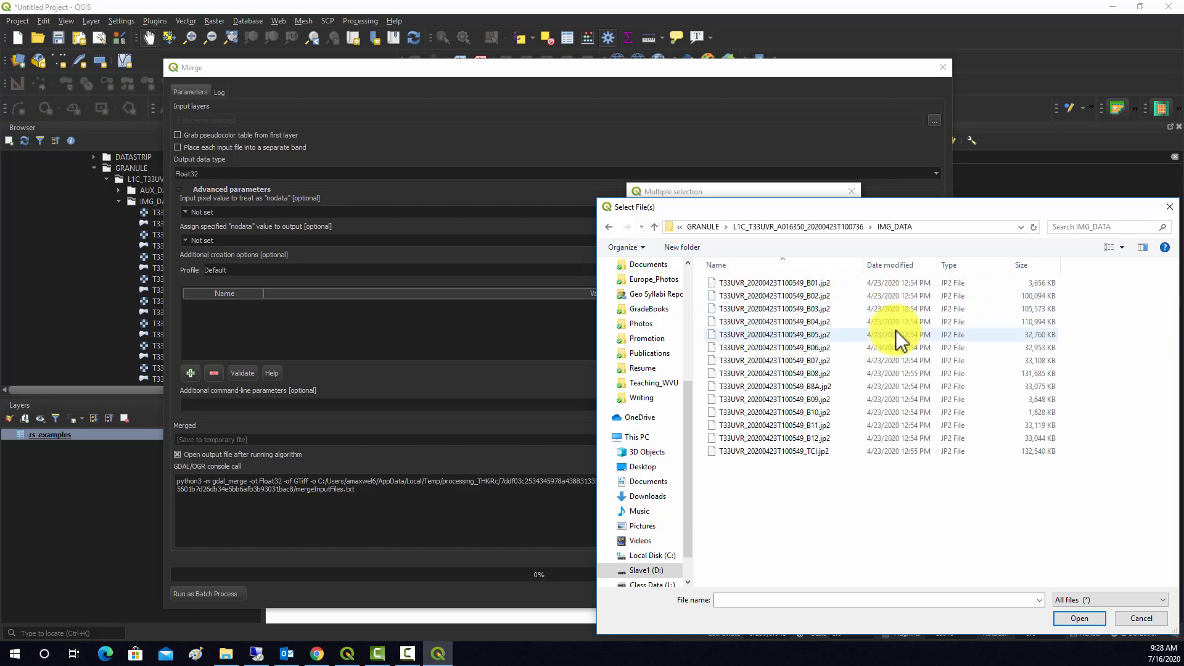
left_click(770, 347)
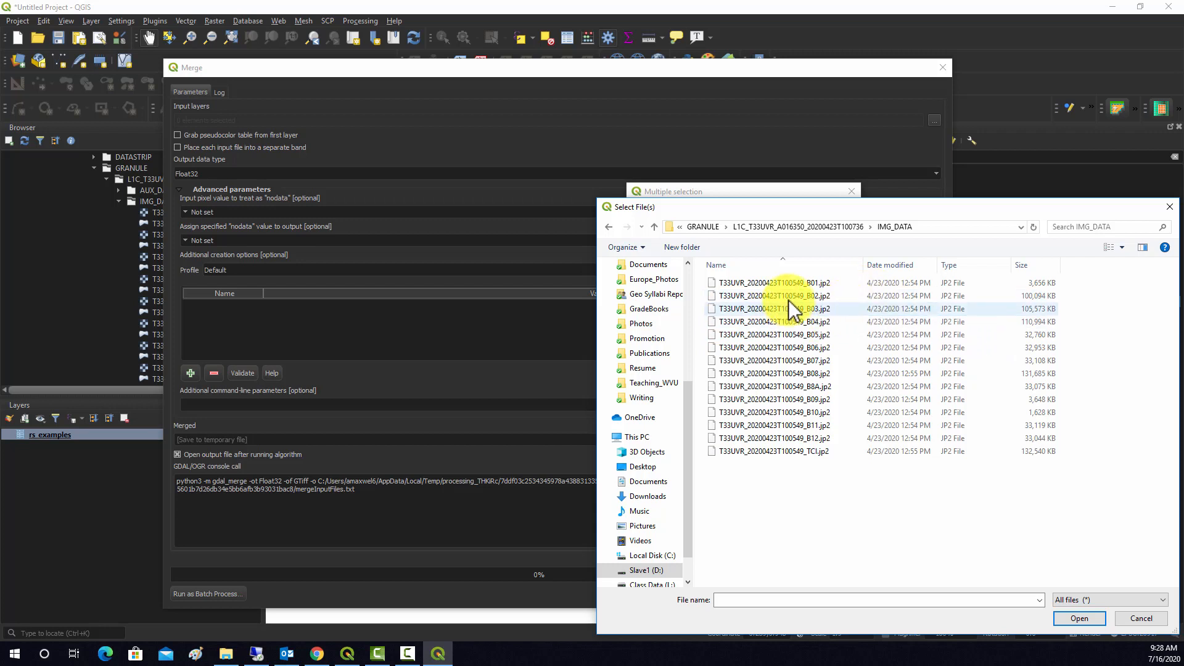
left_click(774, 322)
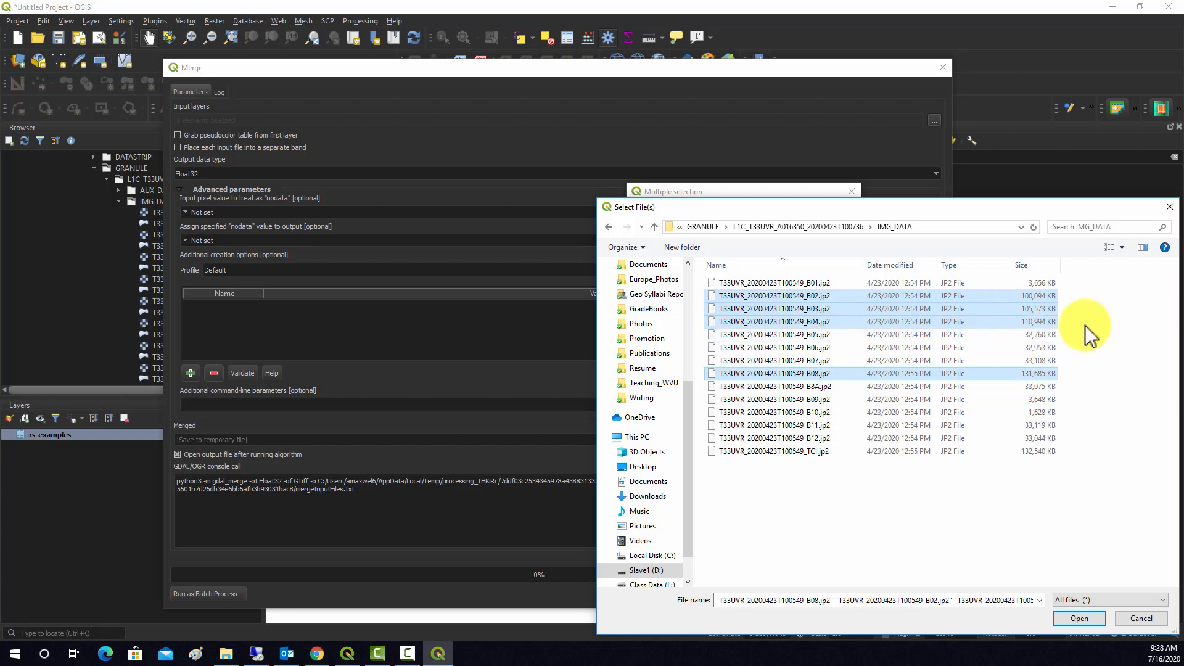
mouse_move(1090, 330)
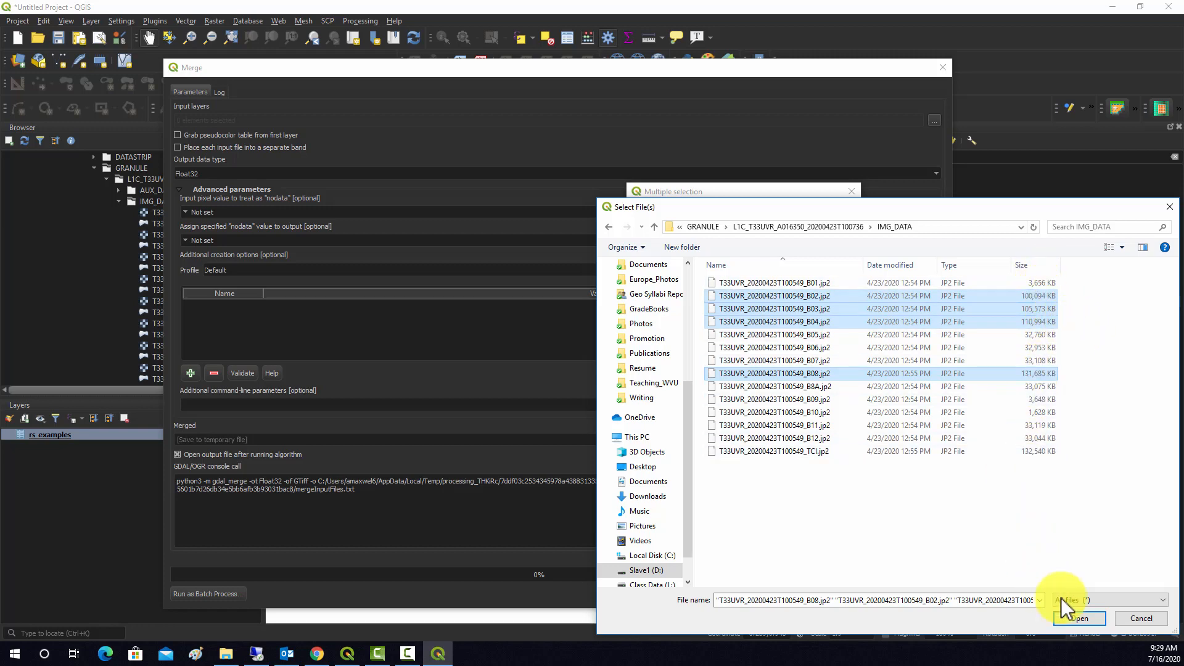
left_click(1079, 618)
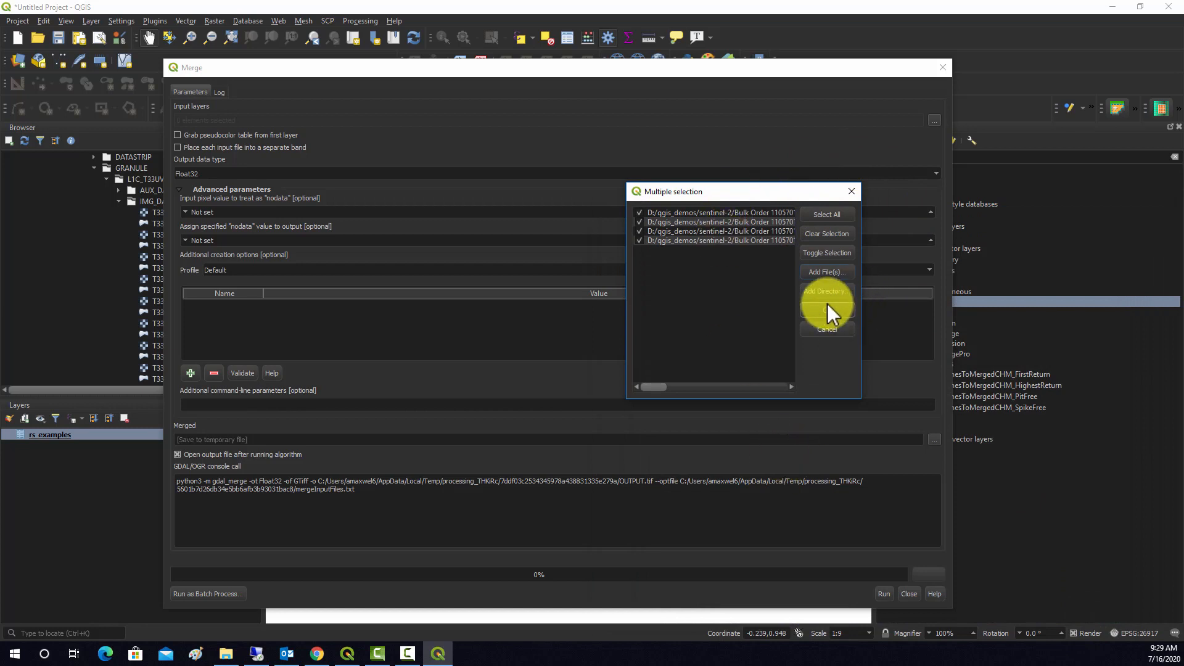
left_click(827, 310)
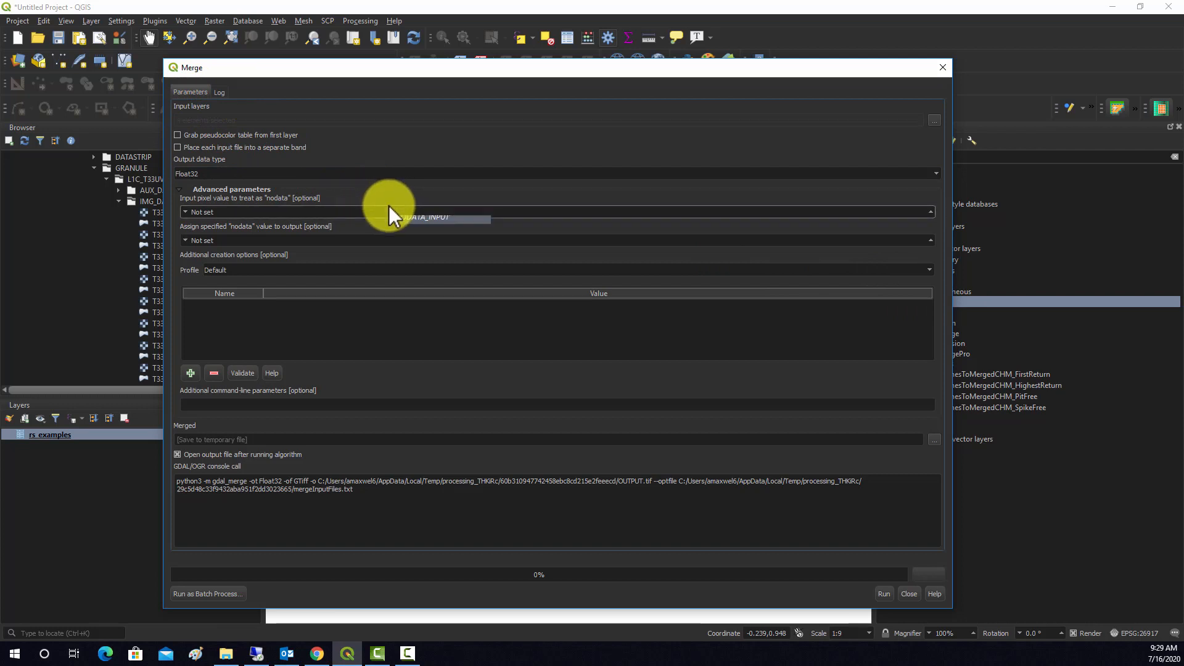
mouse_move(420, 223)
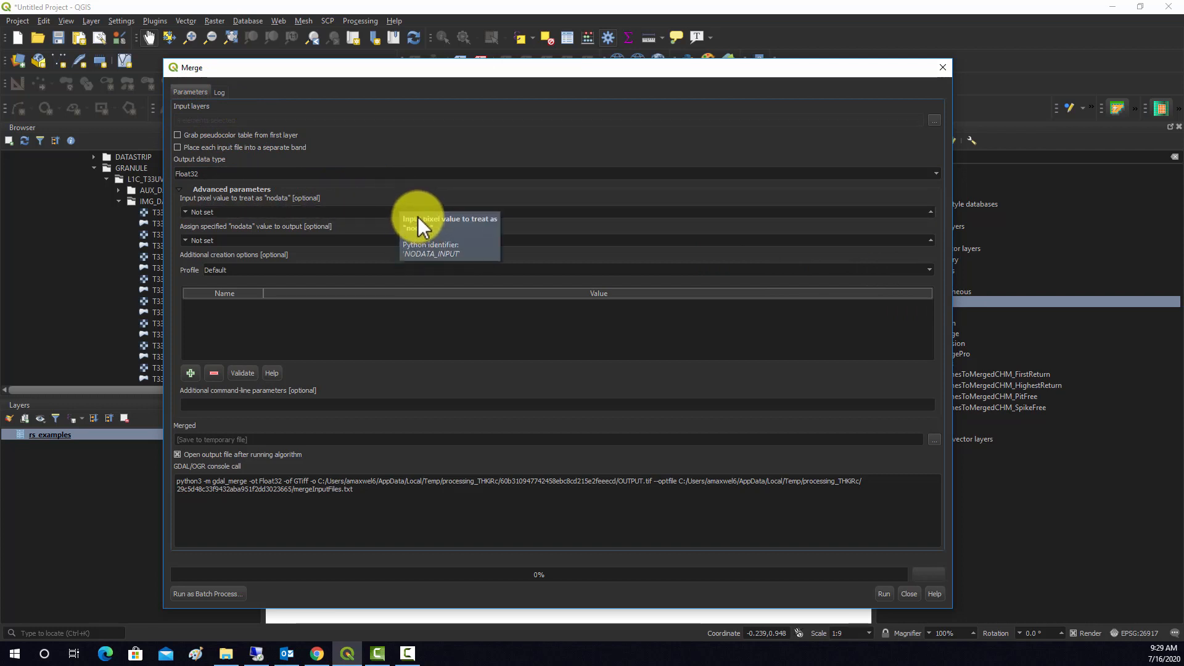
mouse_move(198, 158)
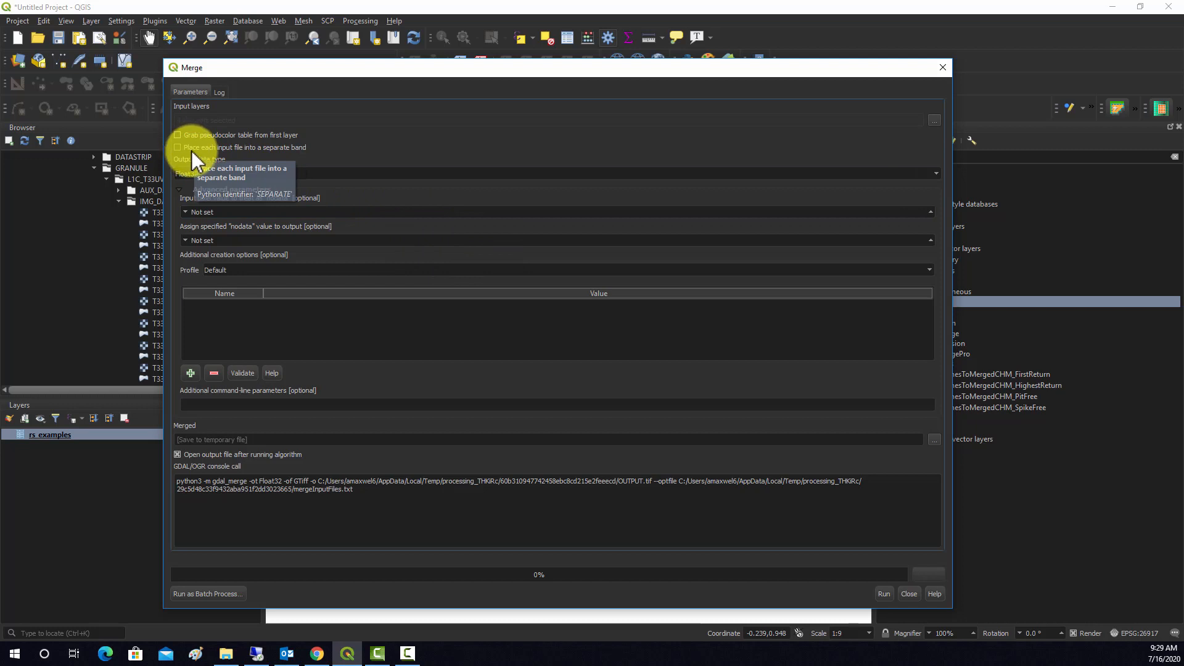
mouse_move(306, 159)
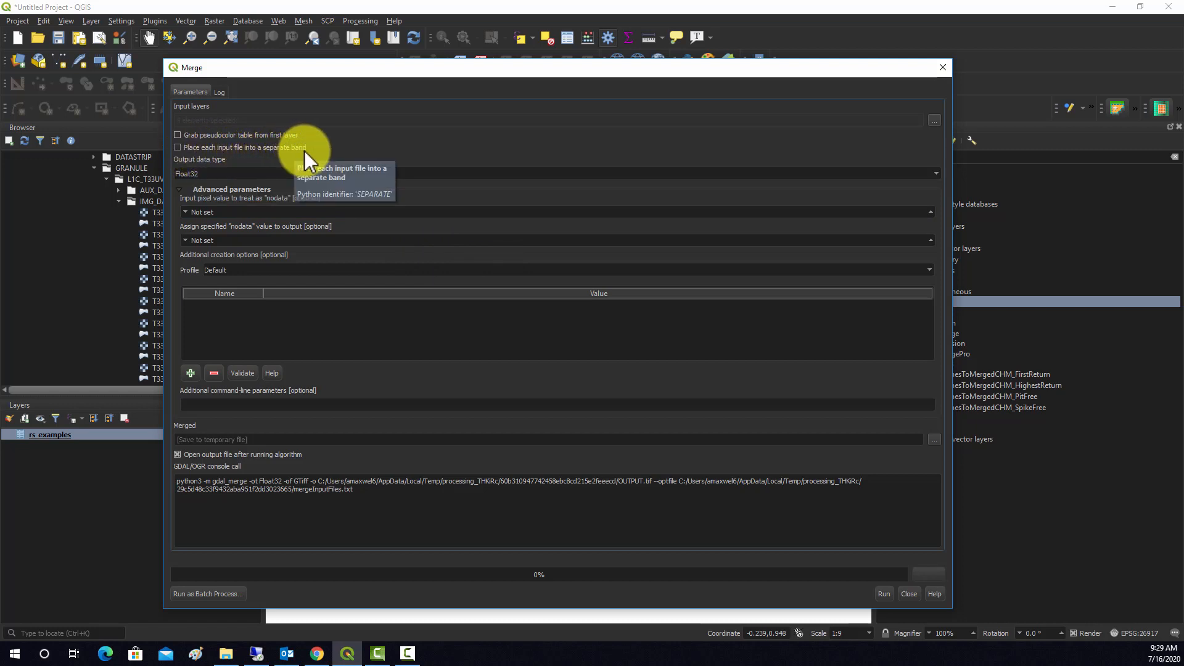
- Enable 'Place each input file into a separate band' and show the output destination choices
left_click(177, 148)
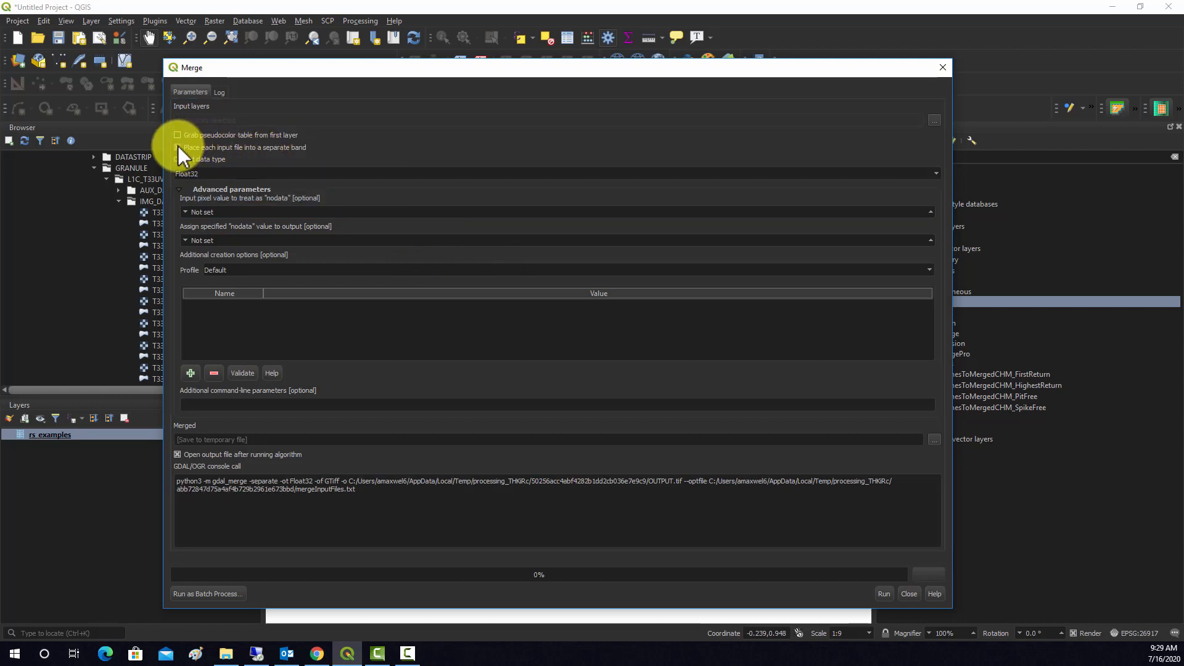
mouse_move(181, 148)
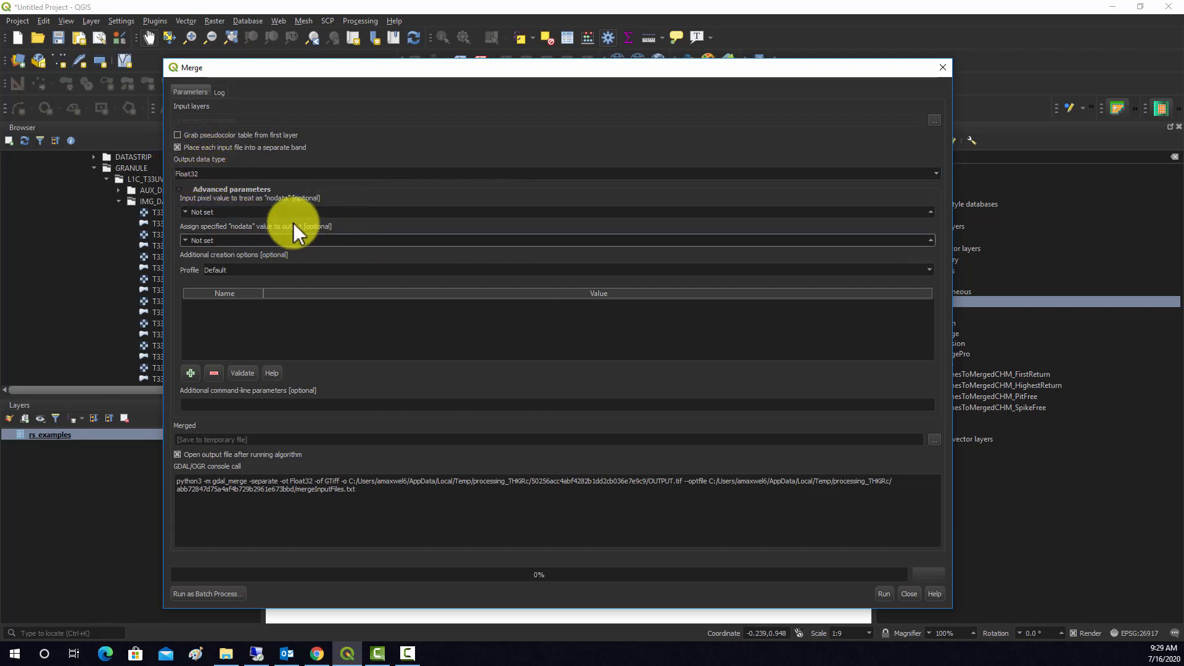
mouse_move(336, 321)
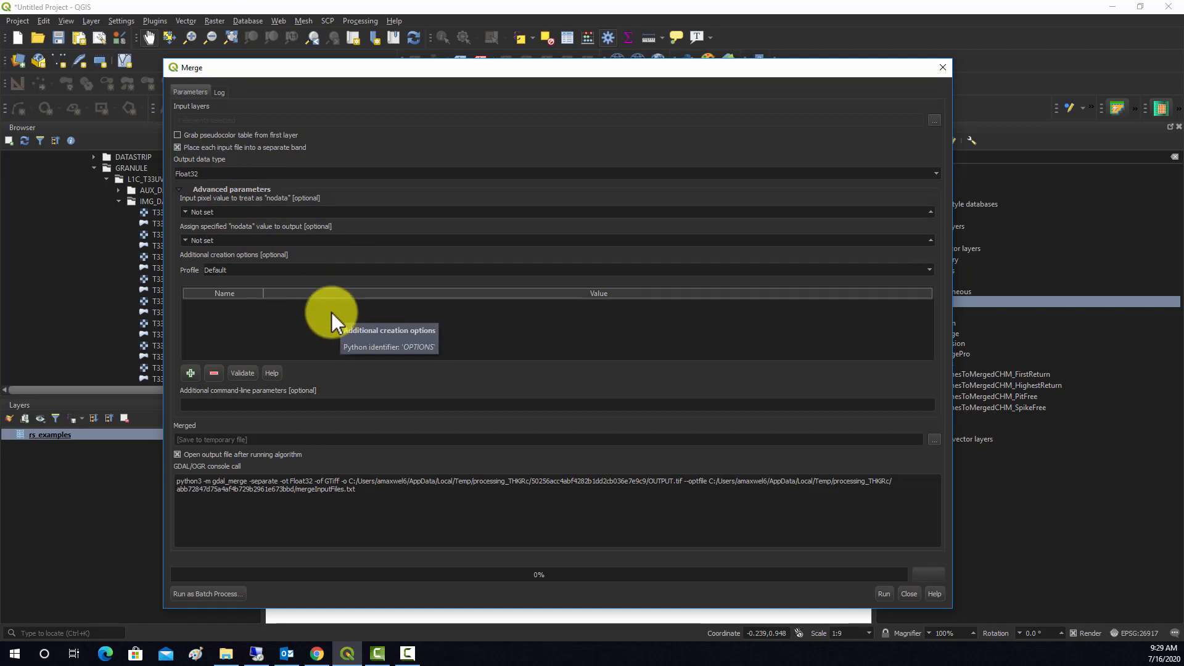
mouse_move(749, 338)
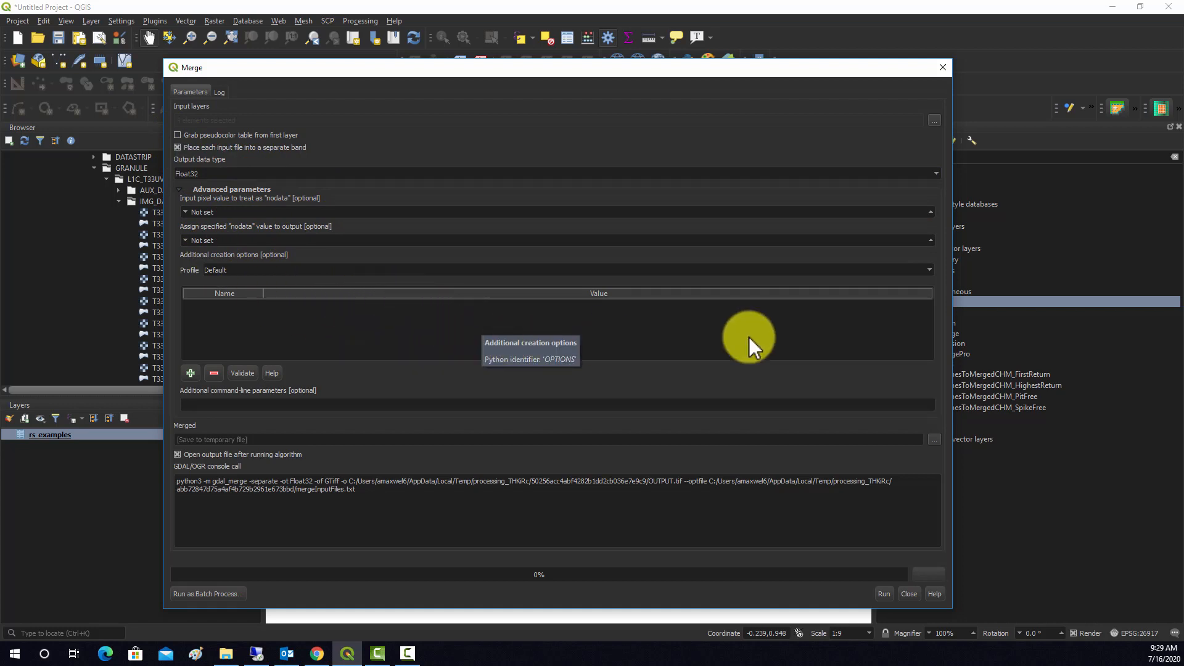
mouse_move(862, 359)
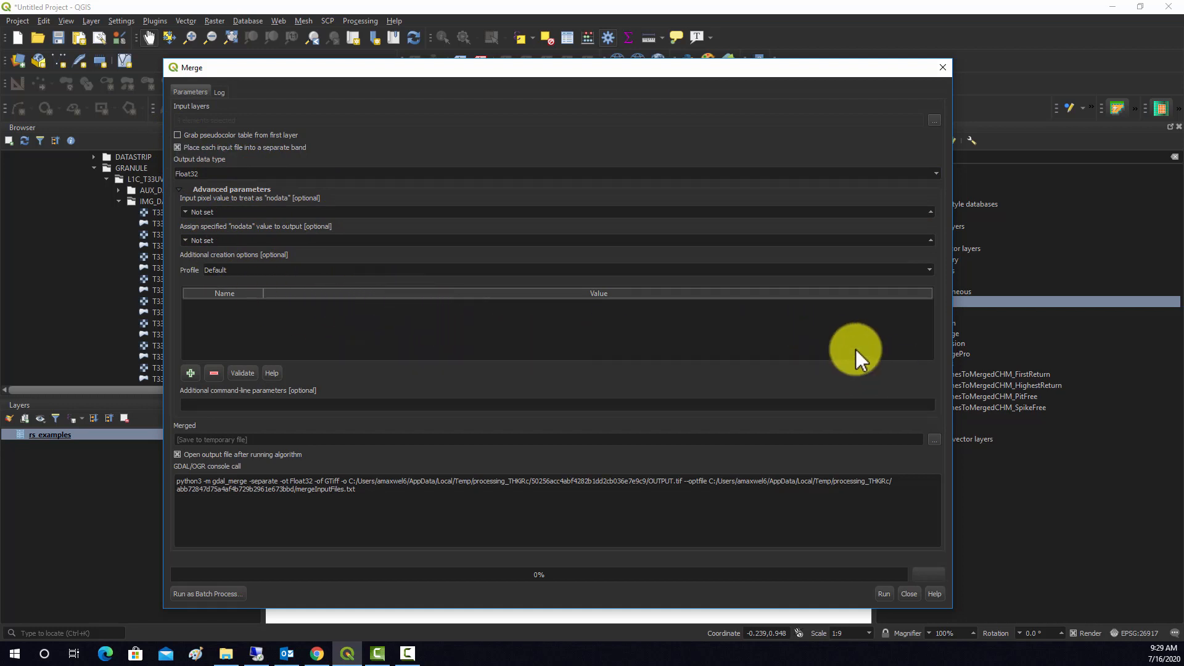
left_click(933, 440)
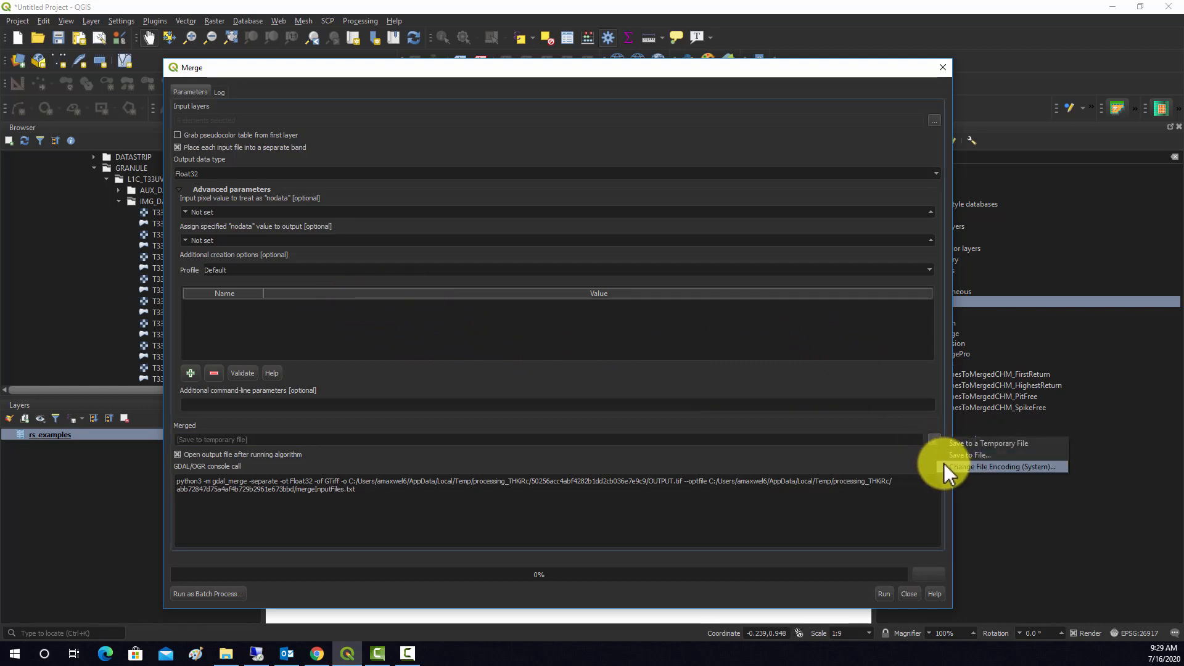
- Save the merge output as prague_s2.tif in a new Derivatives folder under D:/qgis_demos/sentinel-2
left_click(969, 455)
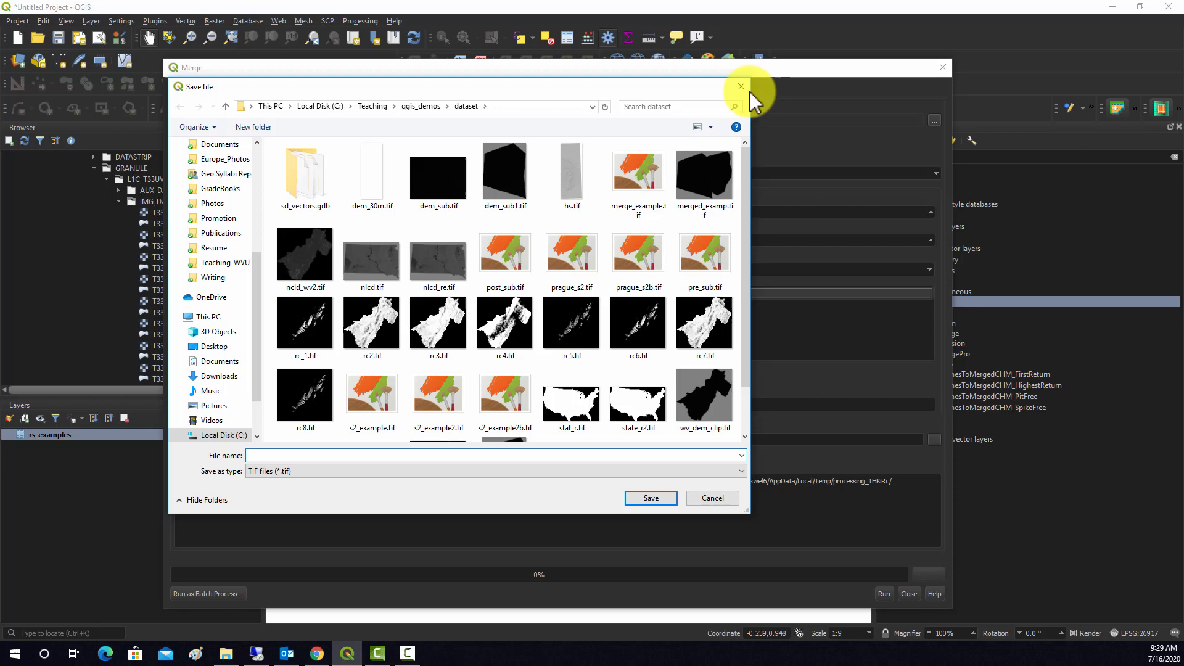
scroll("down", 3)
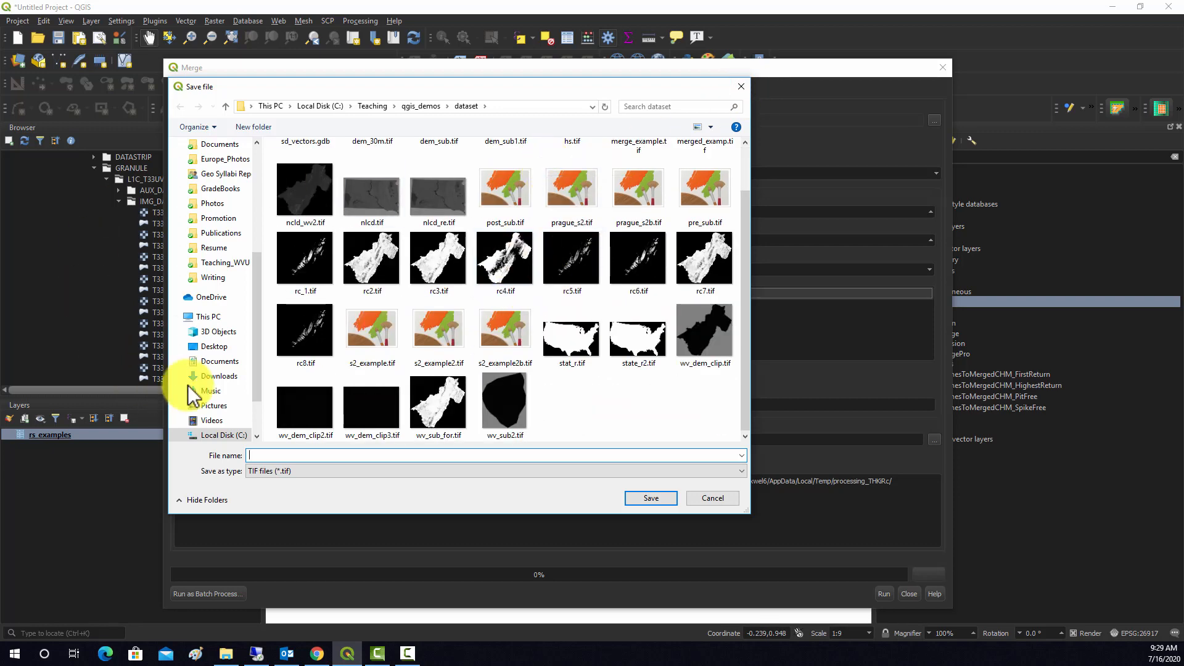
left_click(222, 391)
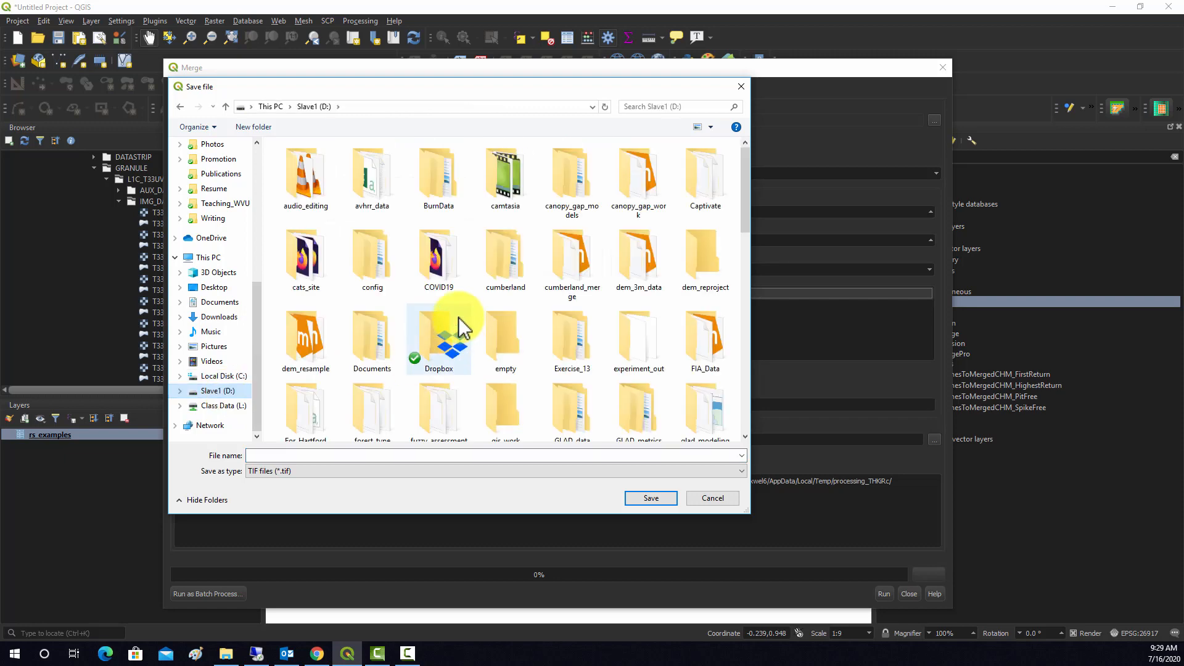
scroll("down", 3)
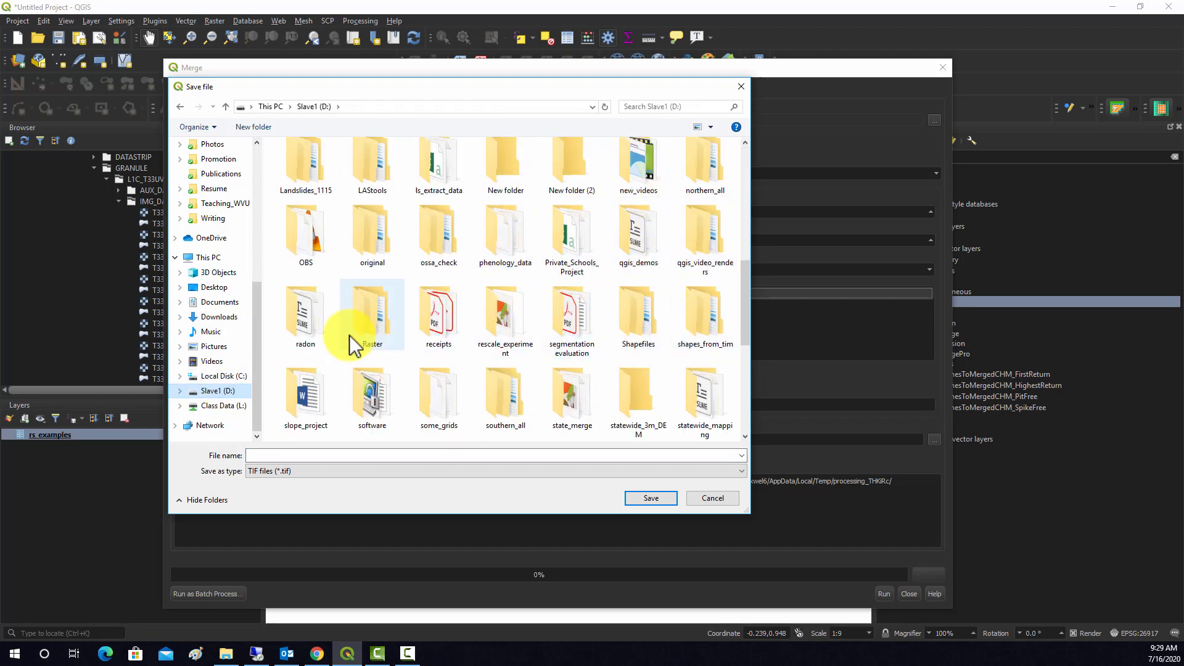
double_click(637, 242)
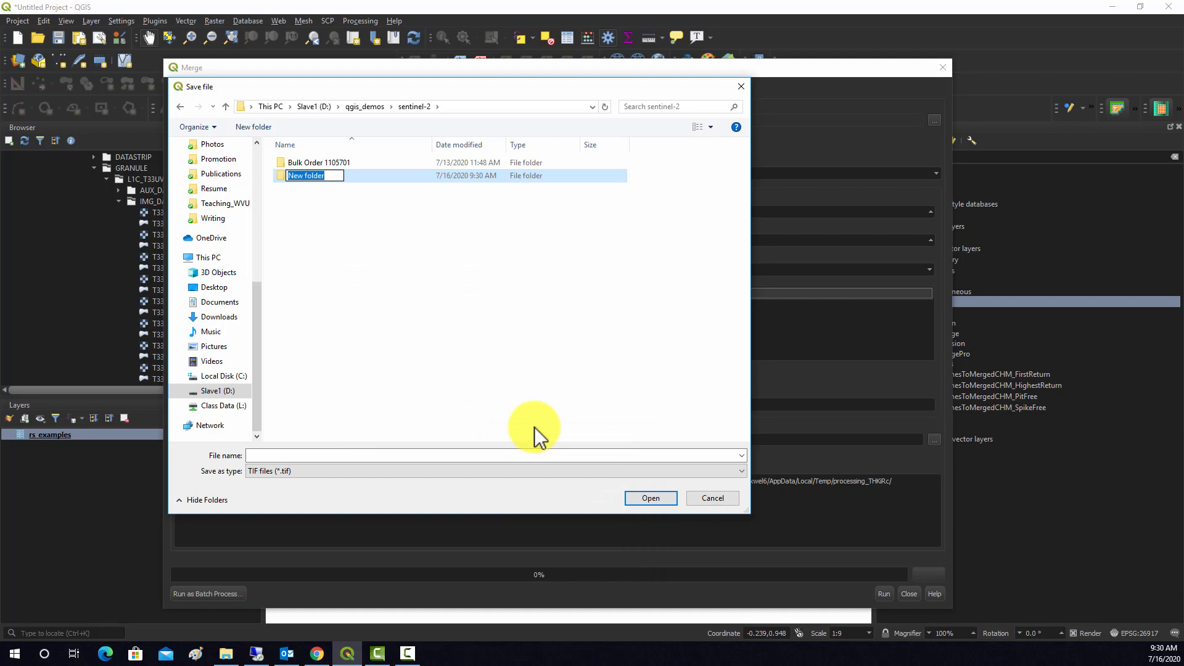
type("Derivatives")
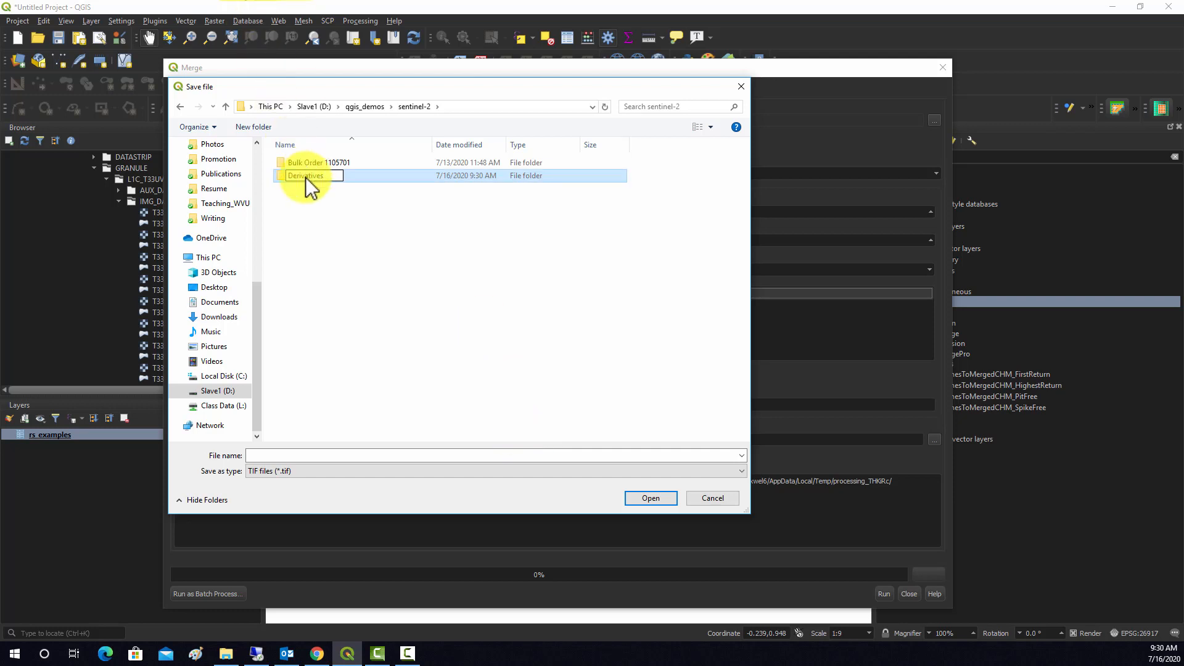
double_click(306, 175)
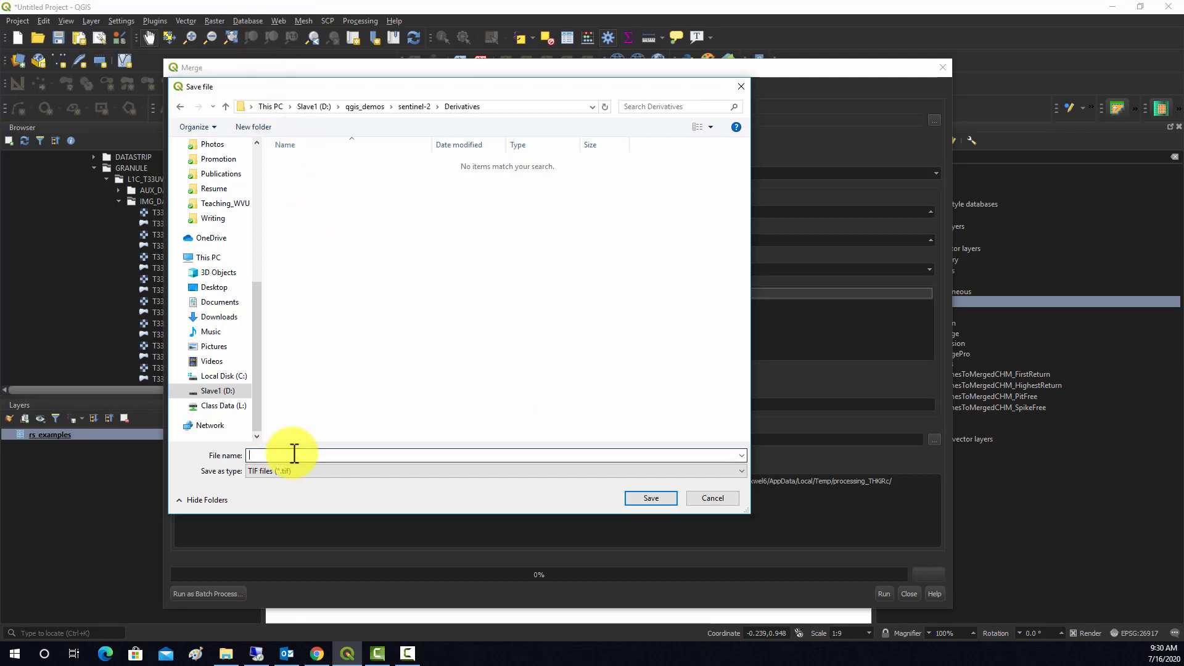
type("sent")
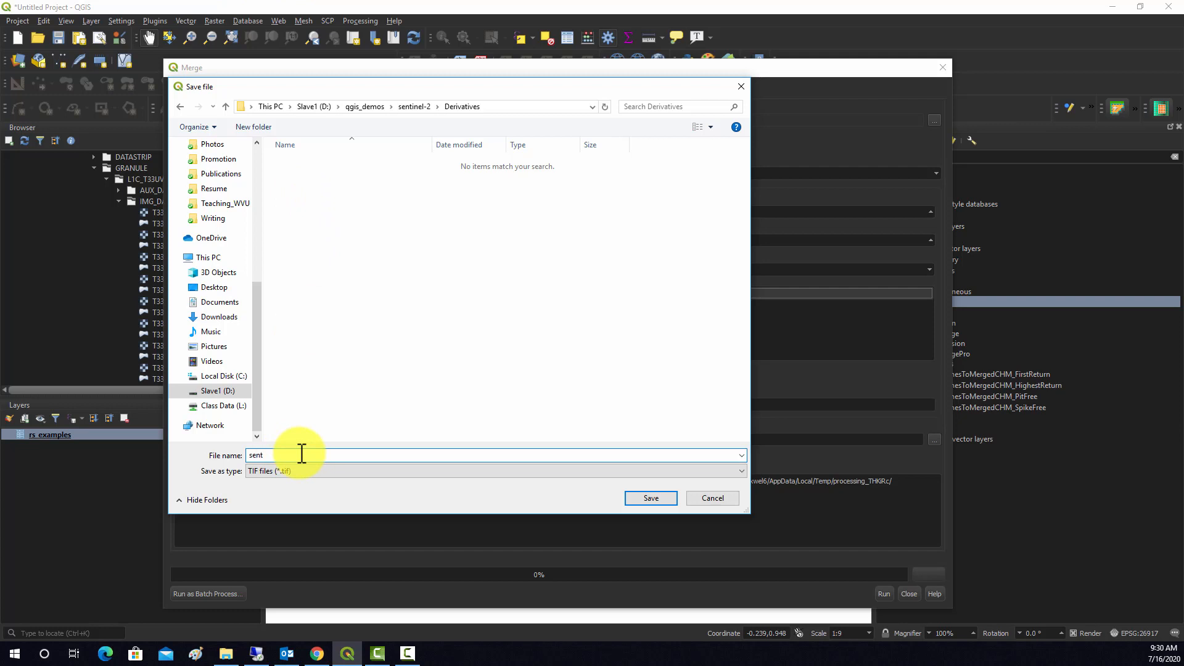
type("prague_s2.")
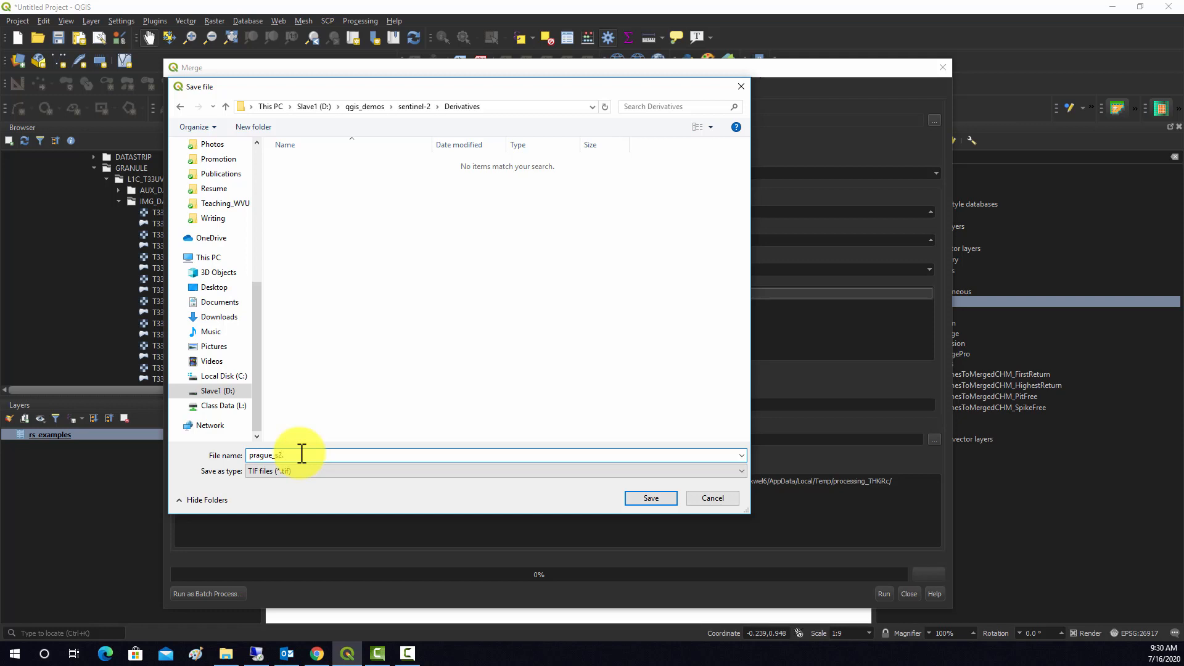
type("tif")
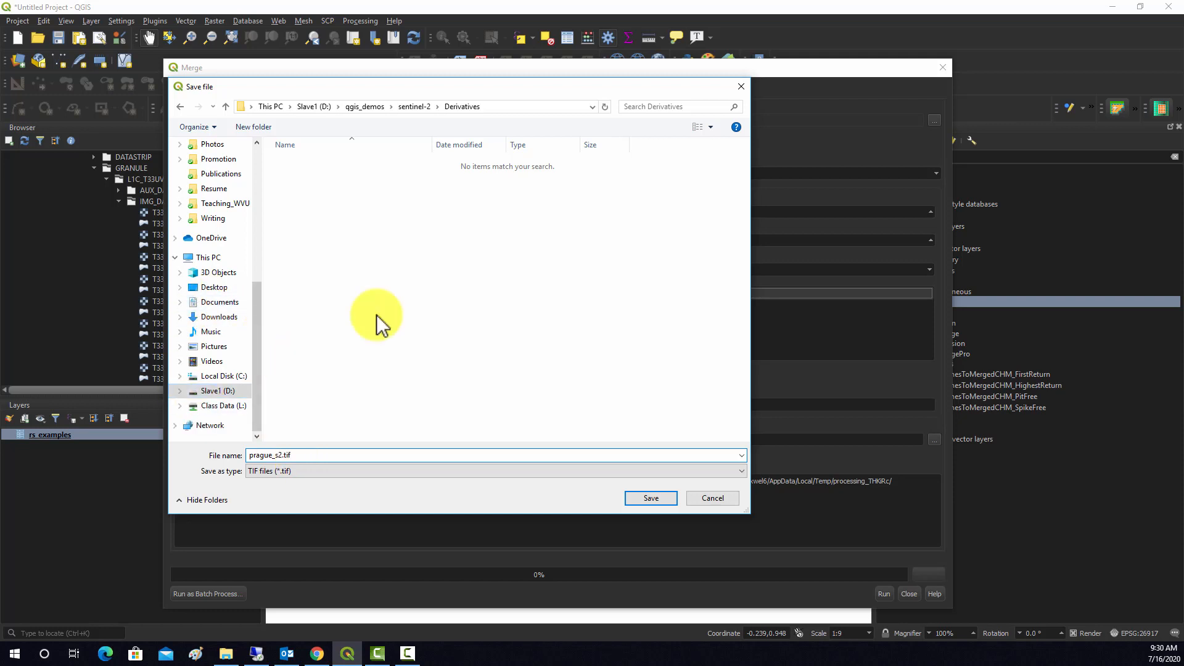
left_click(649, 498)
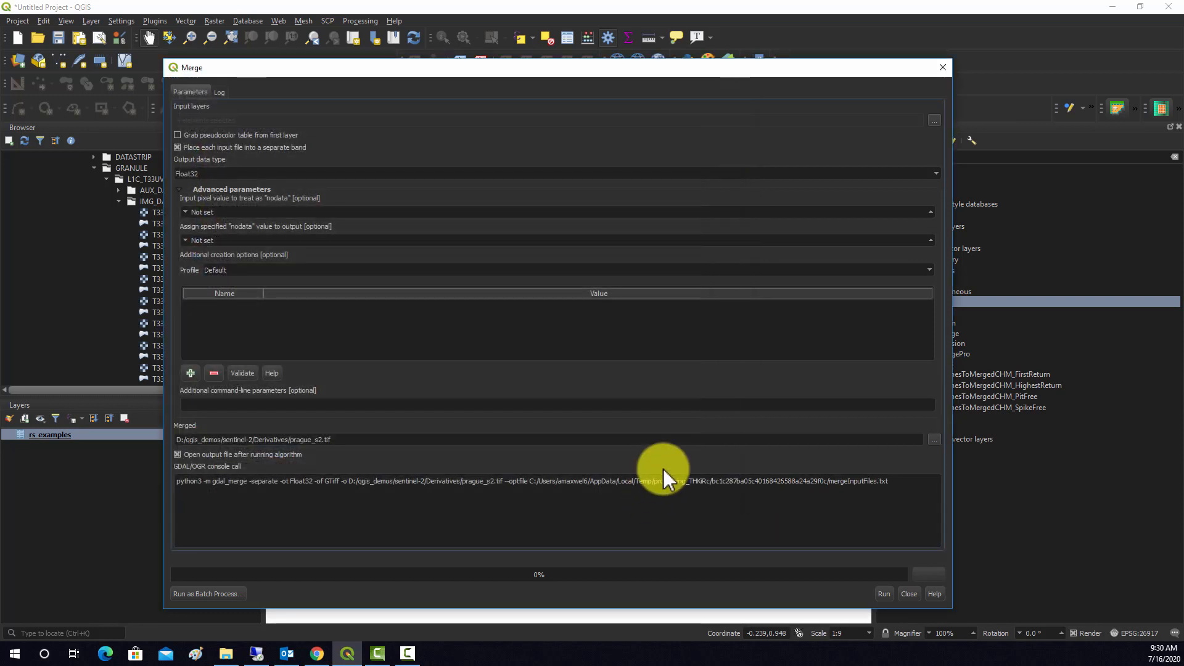
mouse_move(814, 622)
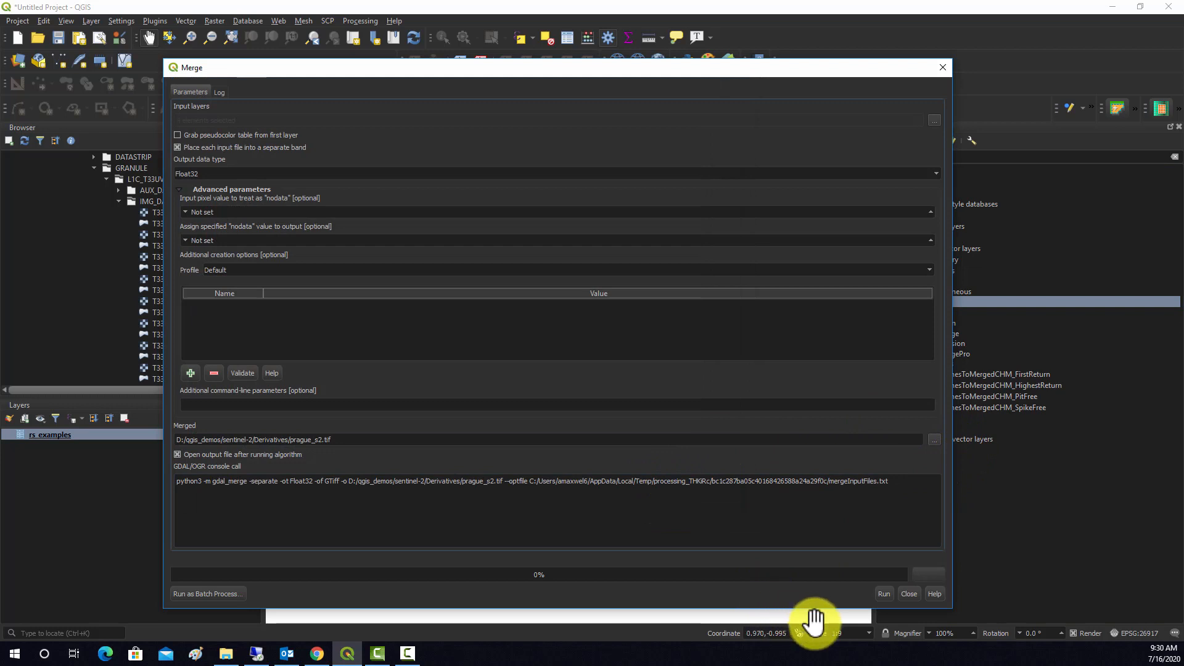
mouse_move(822, 635)
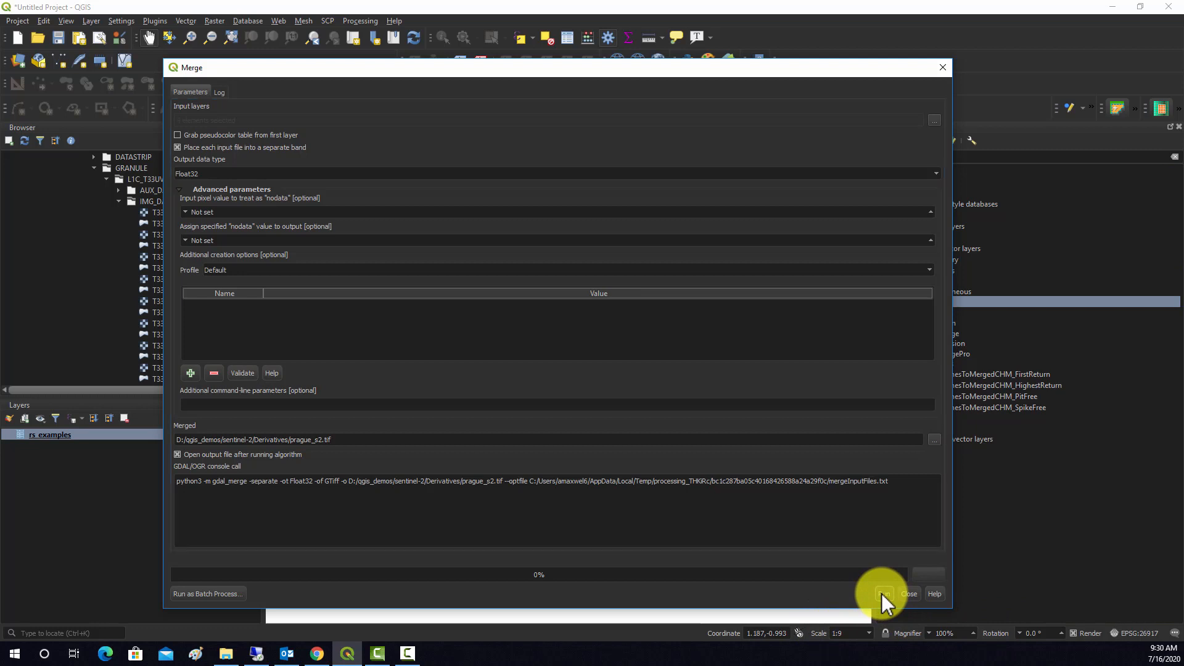
- Run GDAL Merge to produce prague_s2.tif, then close the tool when finished
left_click(884, 593)
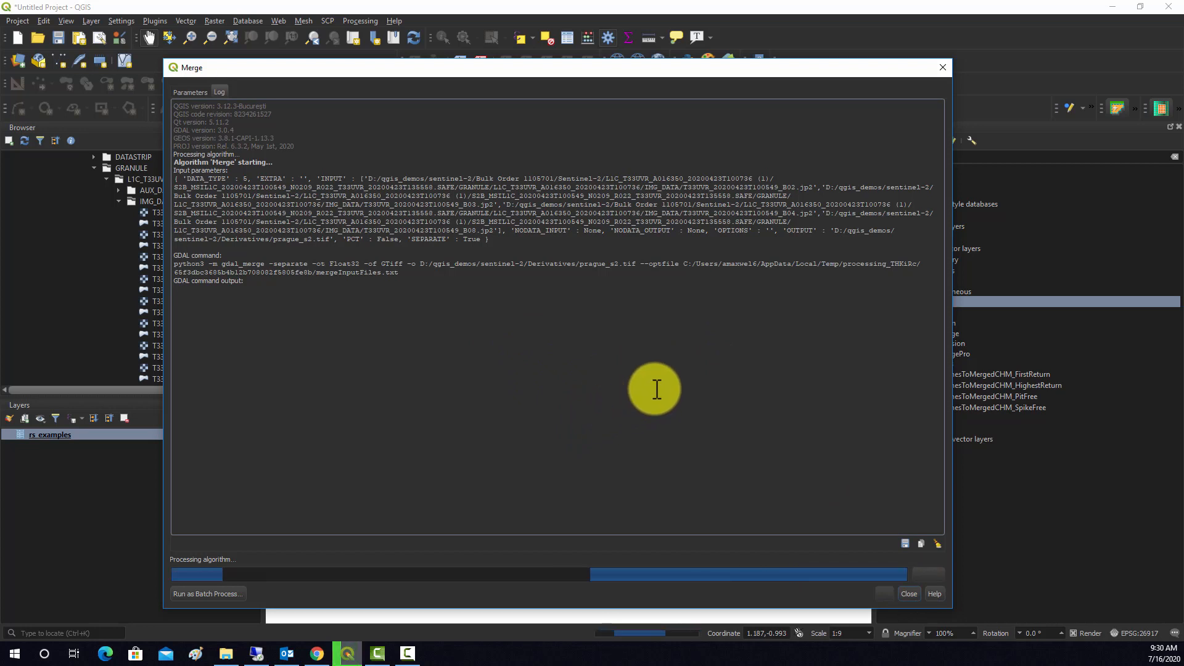
mouse_move(676, 394)
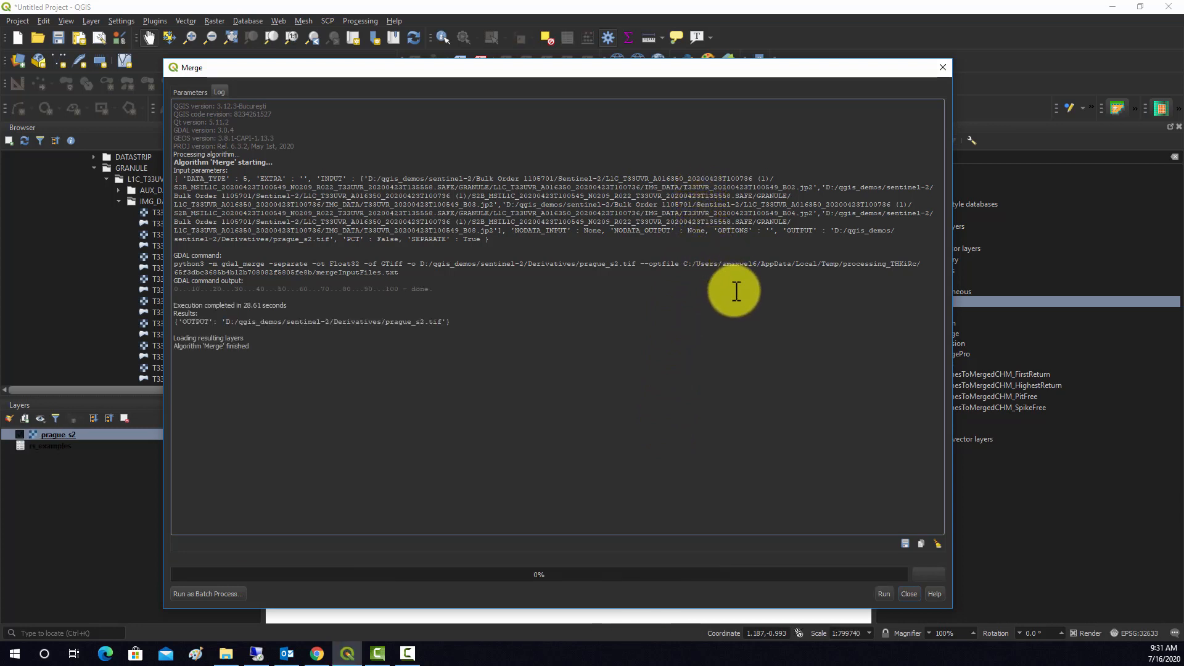
mouse_move(905, 434)
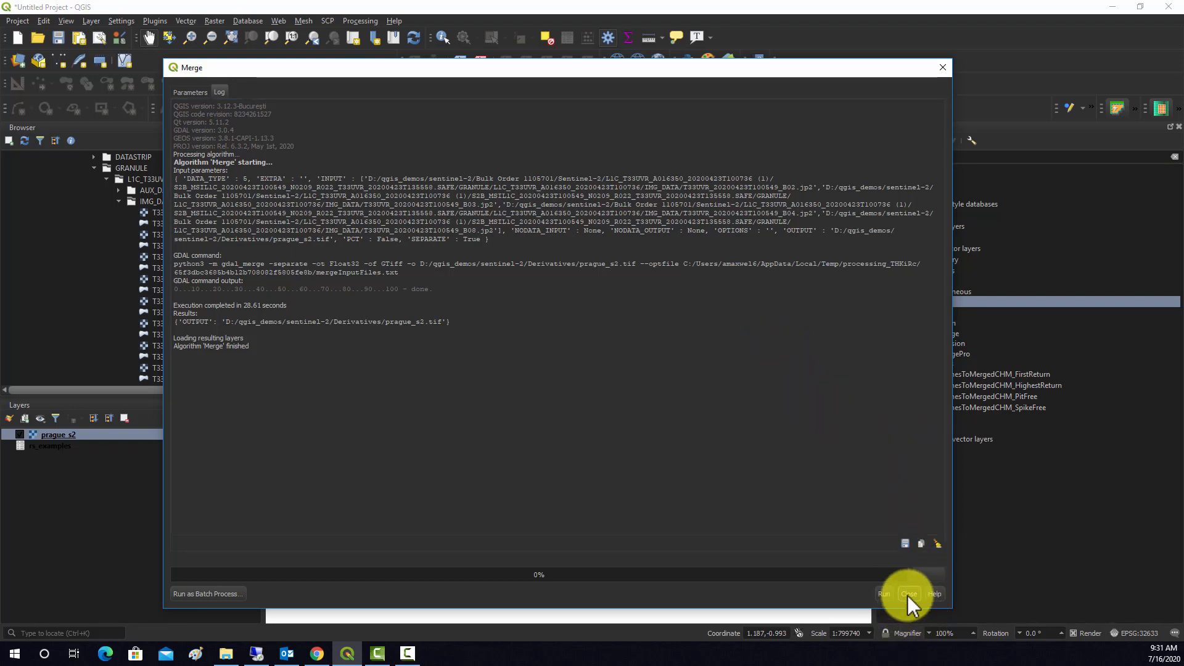
left_click(909, 593)
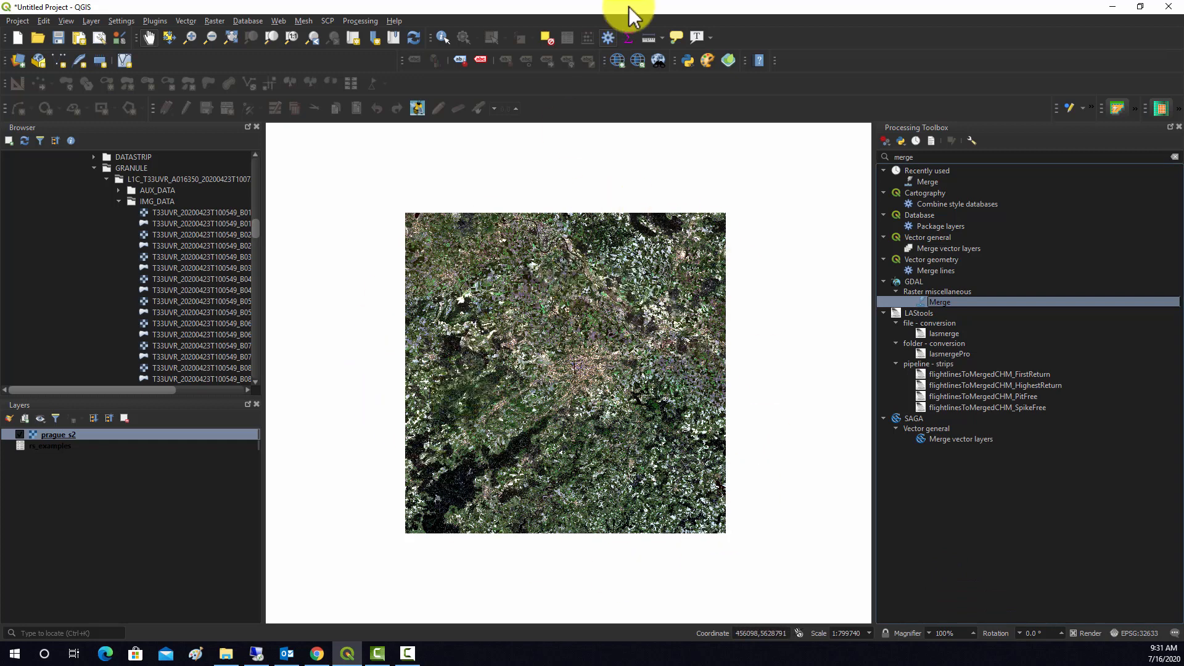
- Add OSM Standard from QuickMapServices, hiding and re-showing prague_s2 to check the basemap
left_click(616, 59)
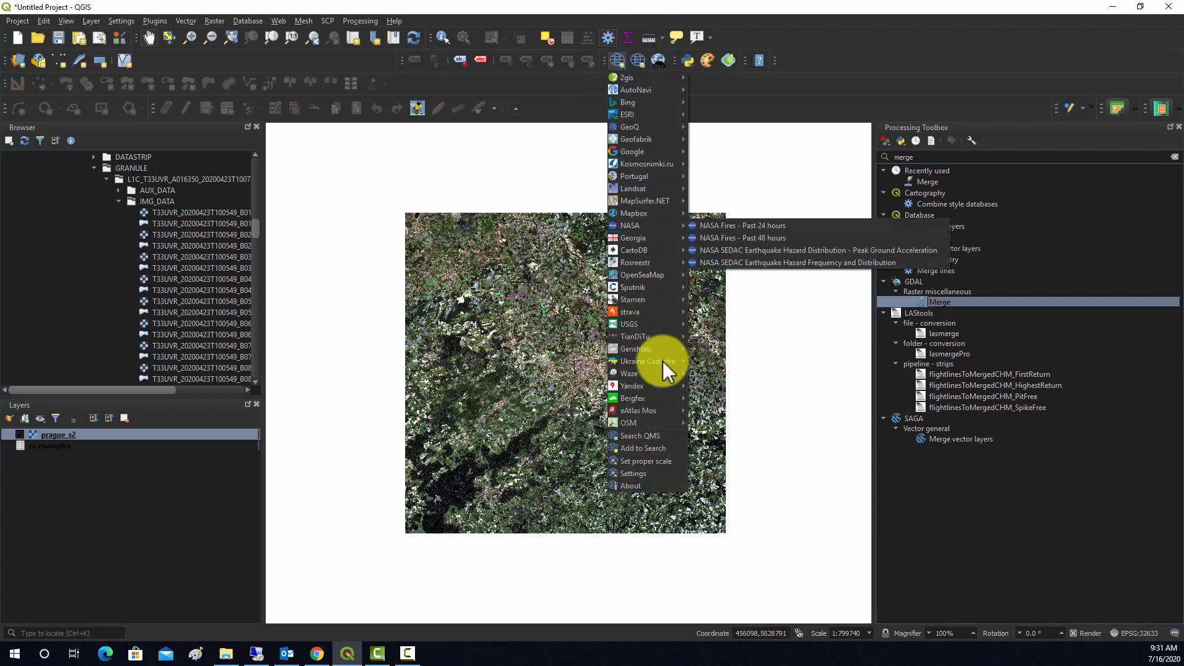
mouse_move(628, 422)
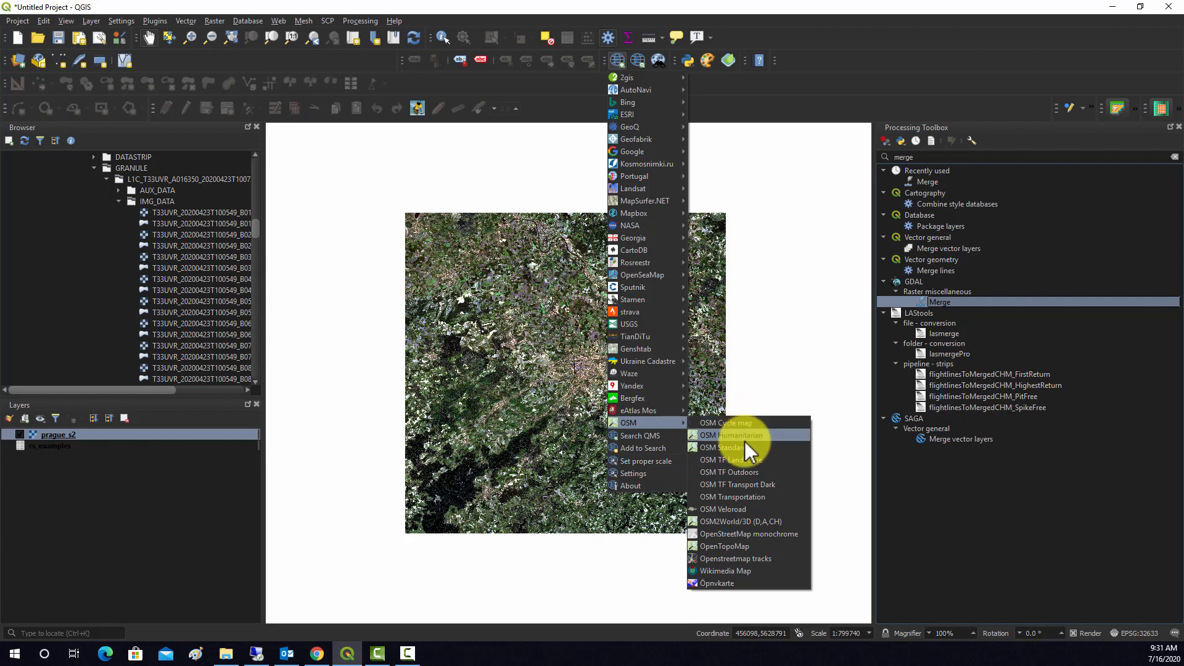
left_click(721, 448)
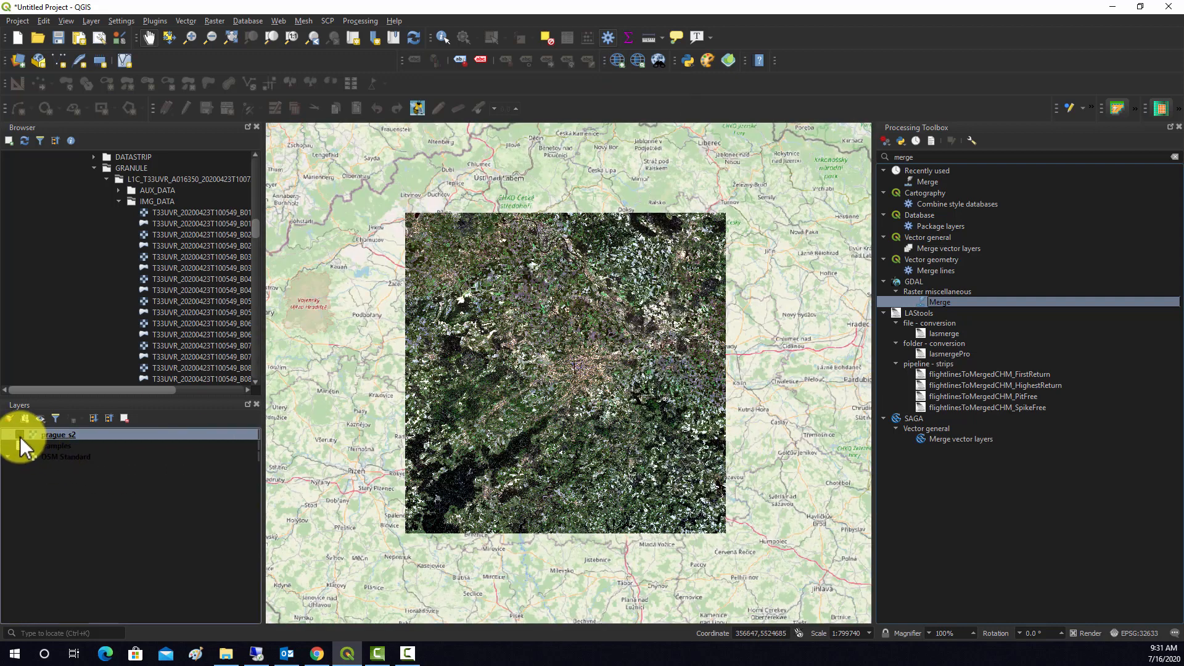
left_click(8, 434)
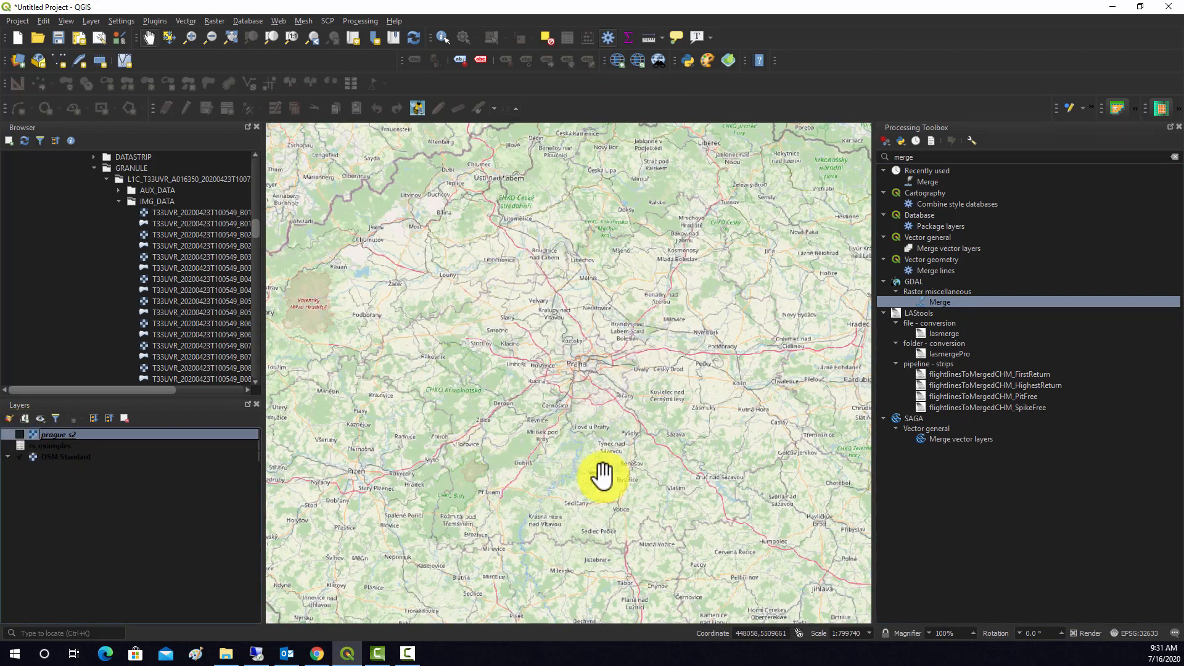
left_click_drag(600, 475, 330, 355)
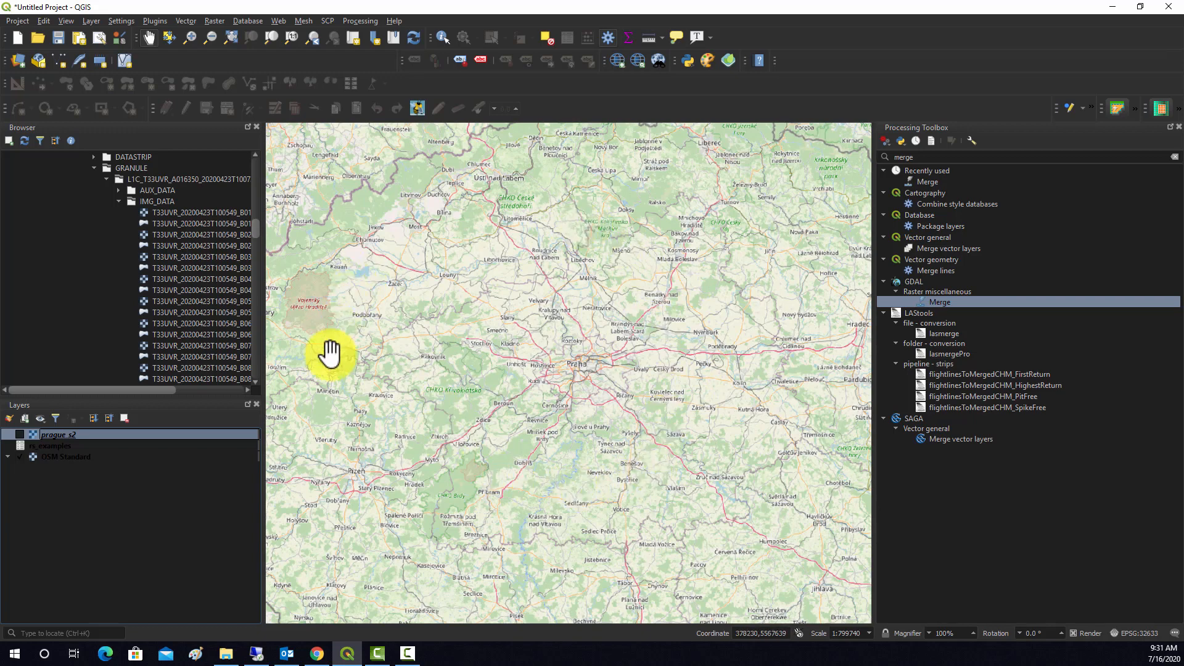
left_click(22, 435)
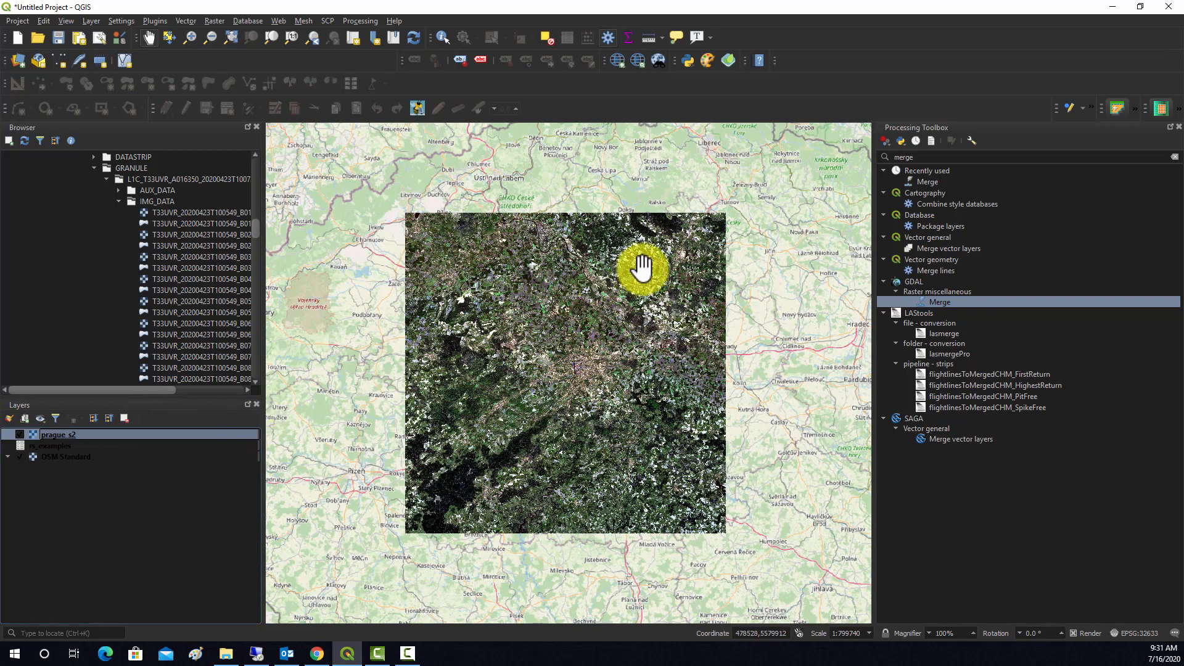
mouse_move(593, 361)
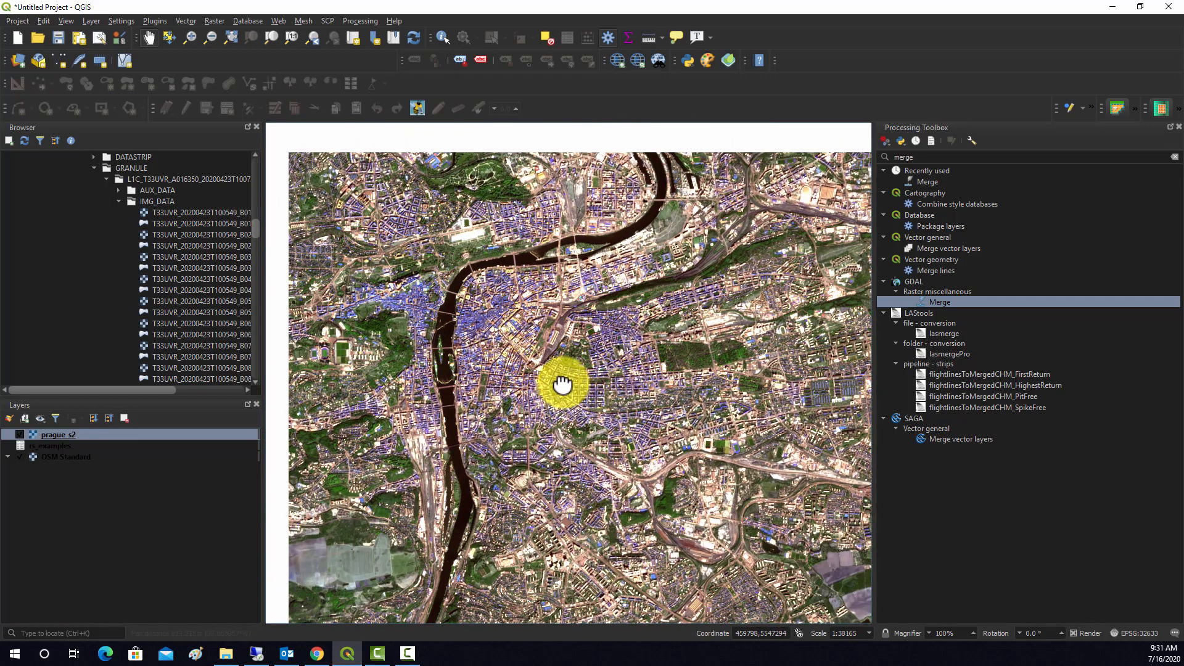
- Pan to centre the Vltava river bend in central Prague and bring up prague_s2's layer menu
left_click_drag(562, 381, 643, 389)
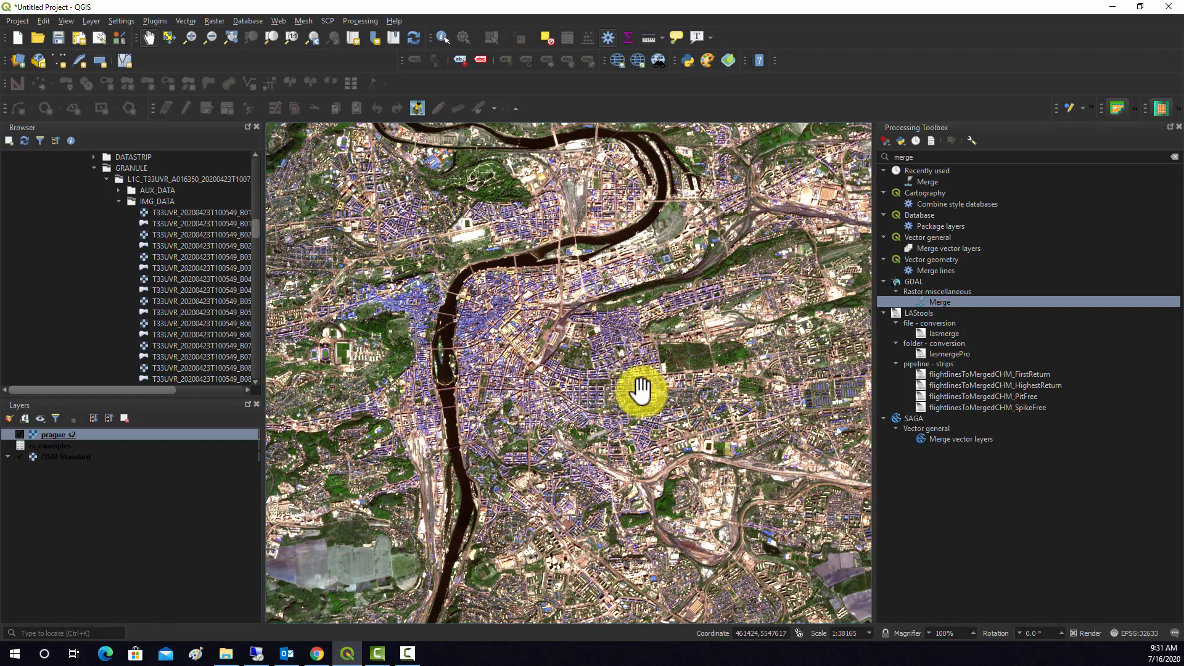
left_click_drag(643, 393, 499, 242)
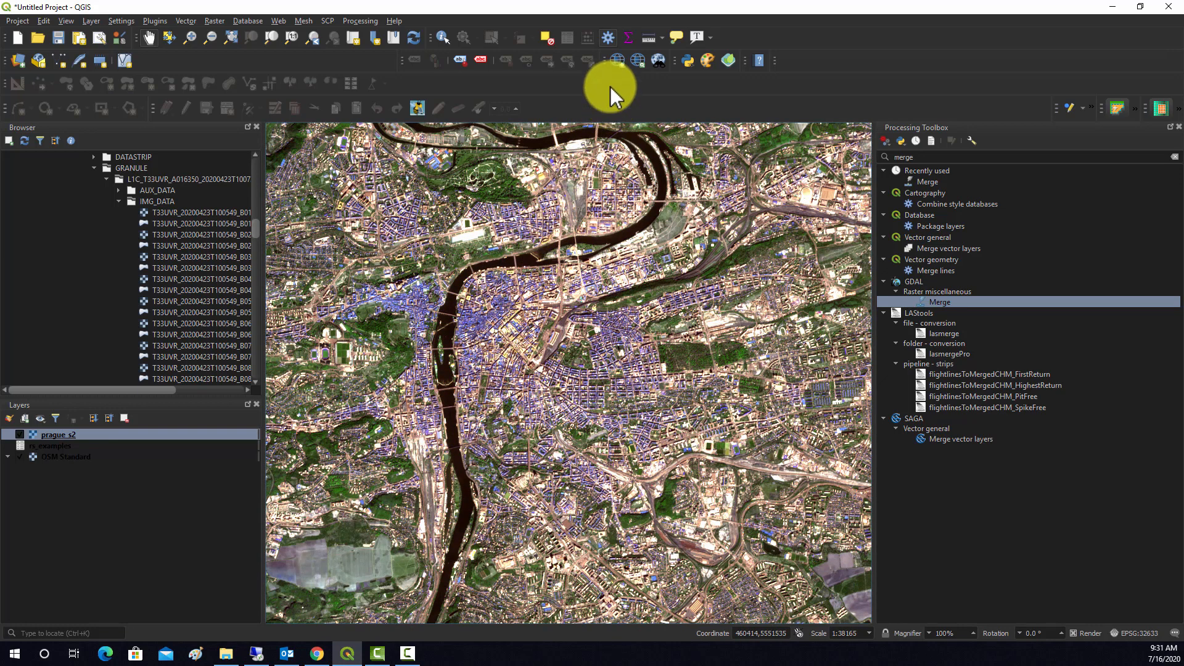
right_click(57, 434)
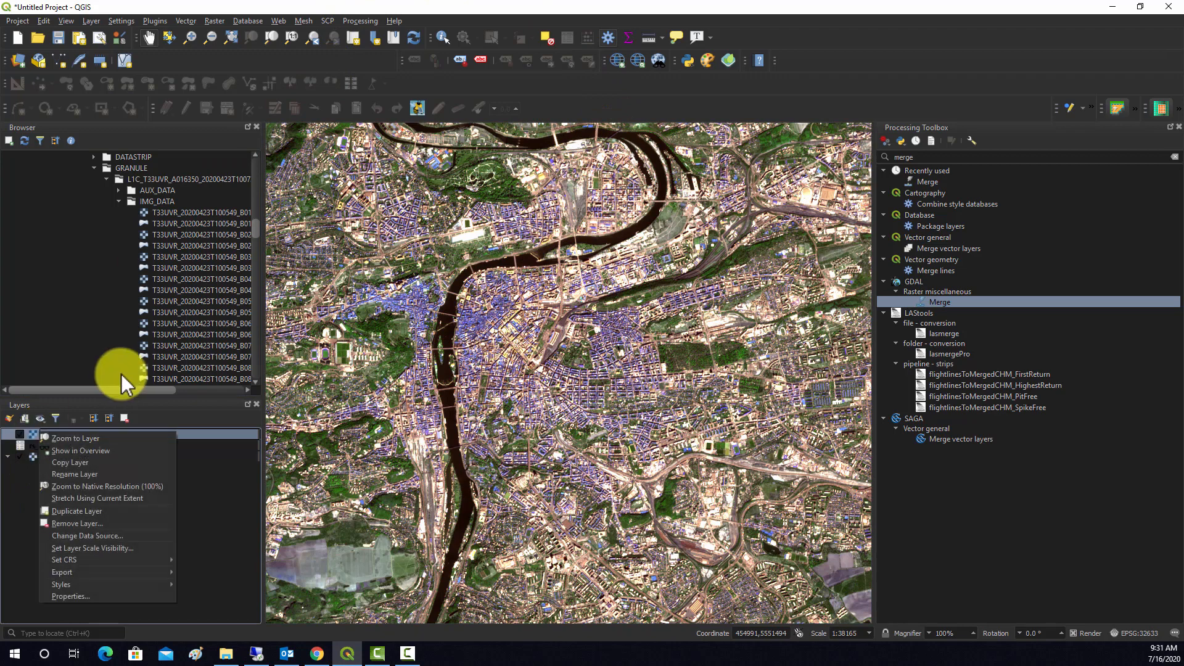
- In prague_s2's Symbology, assign Band 4 to red, Band 3 to green and Band 2 to blue
left_click(74, 474)
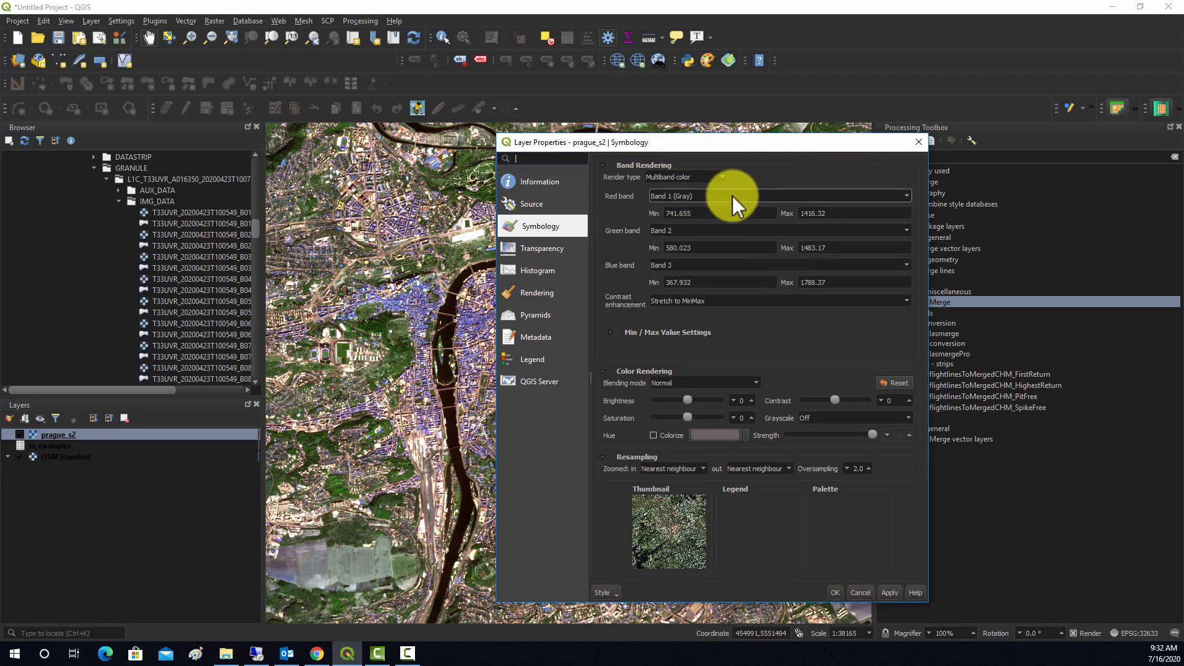
left_click(778, 196)
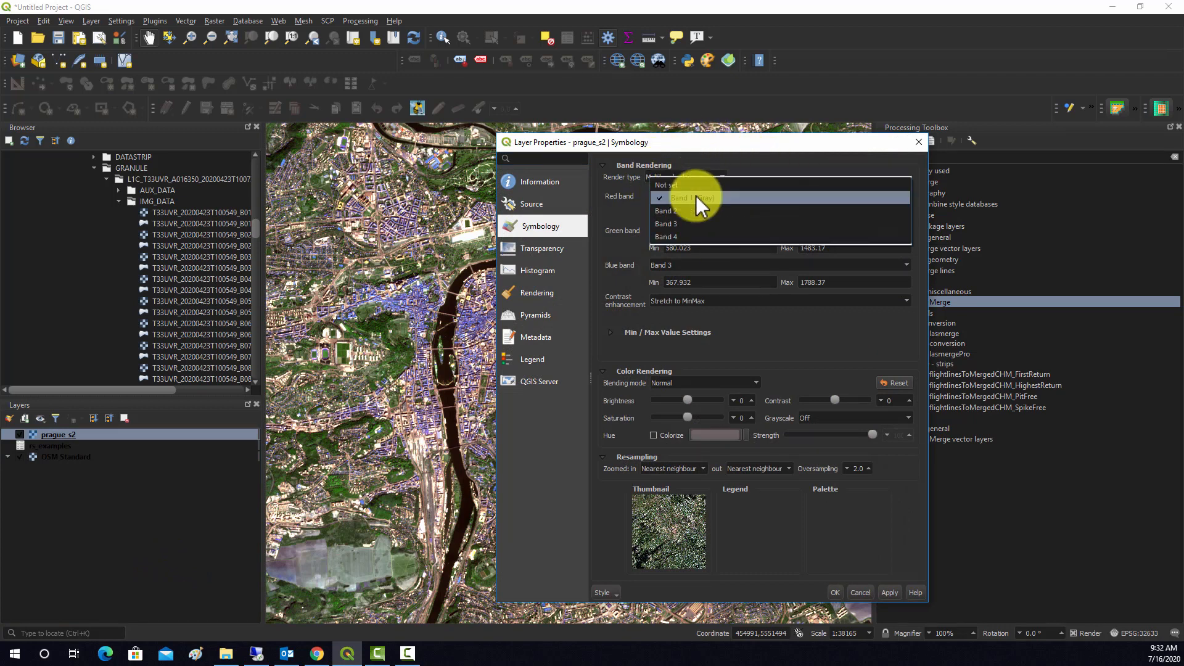
left_click(666, 249)
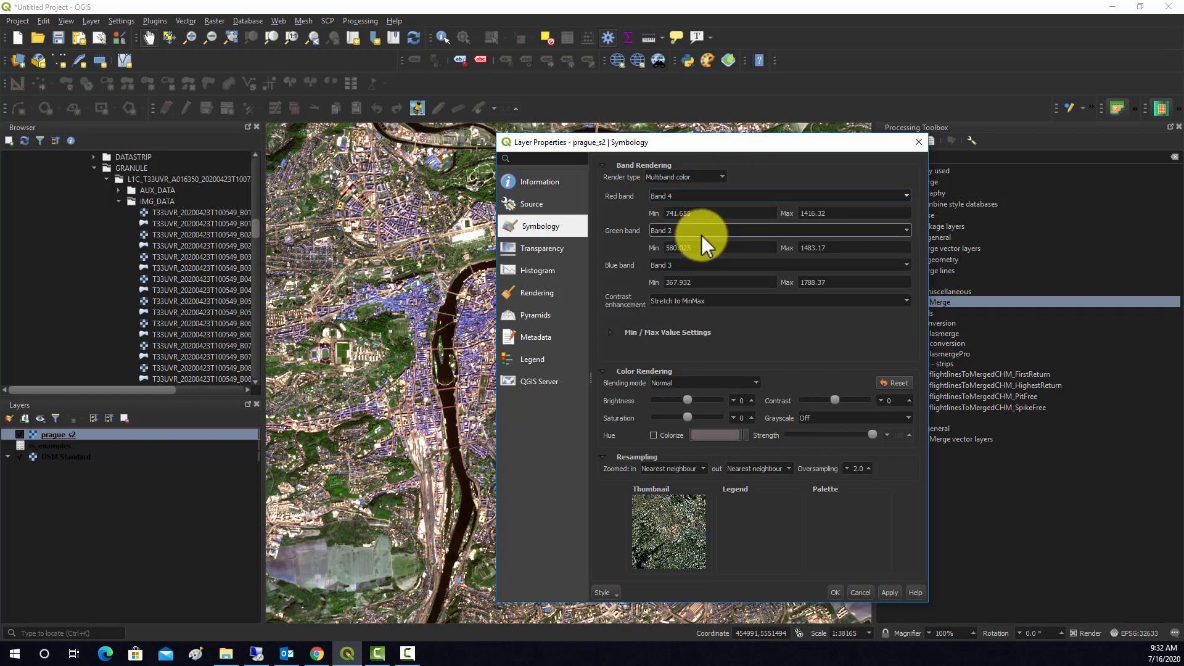
left_click(903, 230)
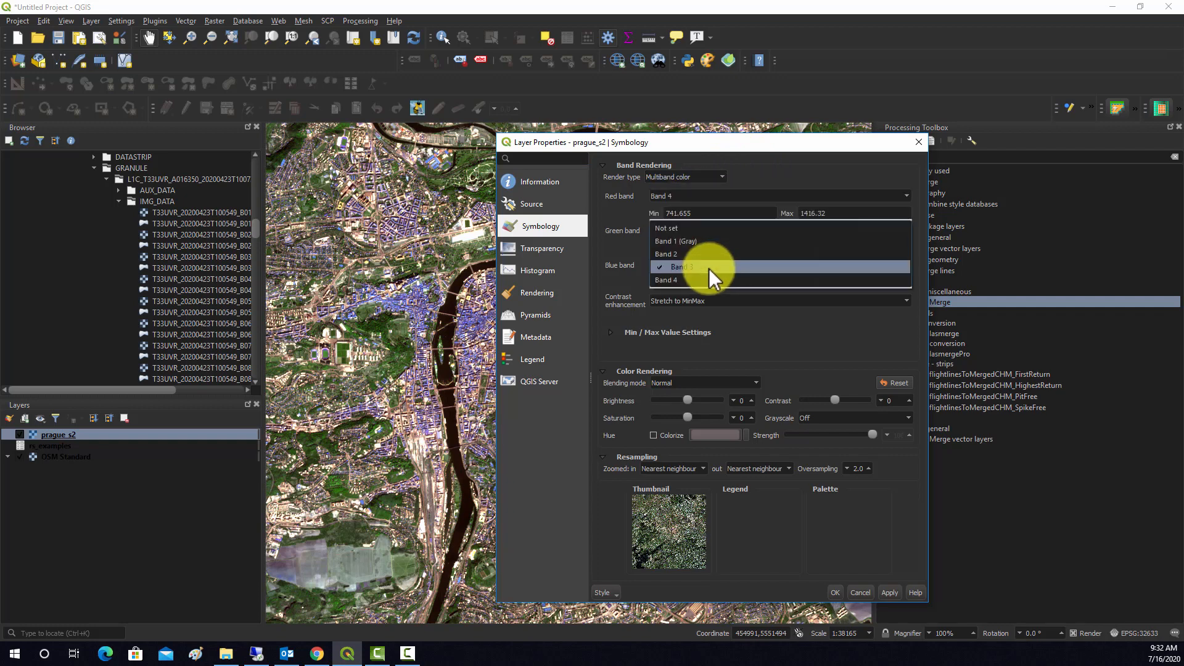
left_click(683, 266)
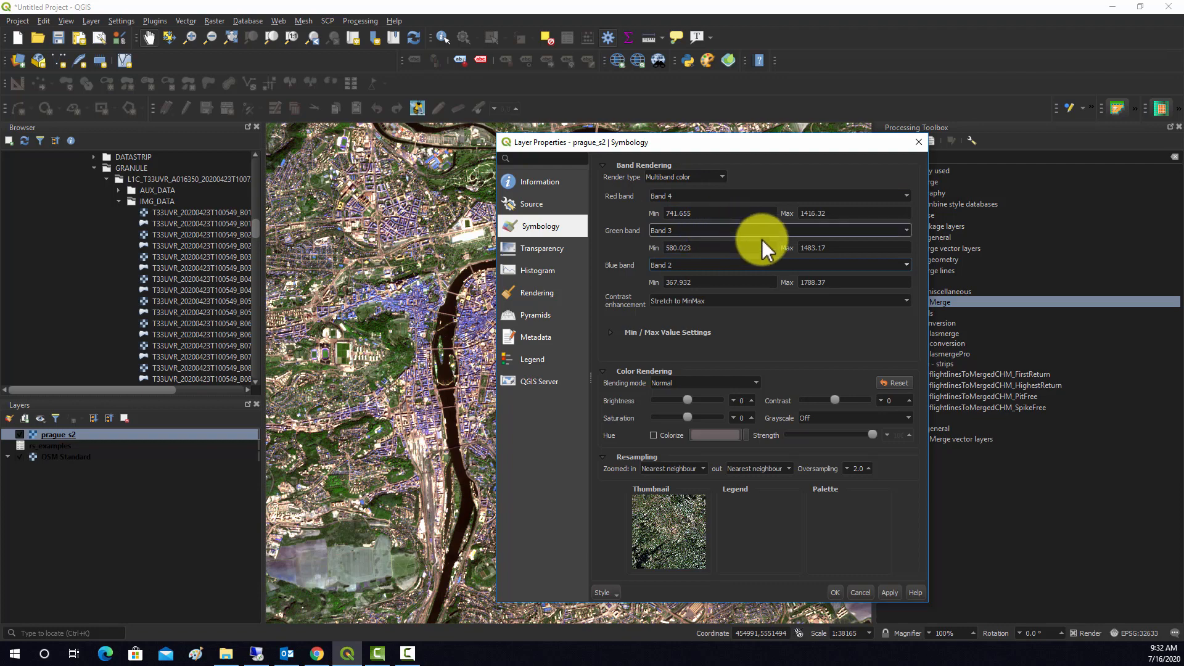
mouse_move(891, 597)
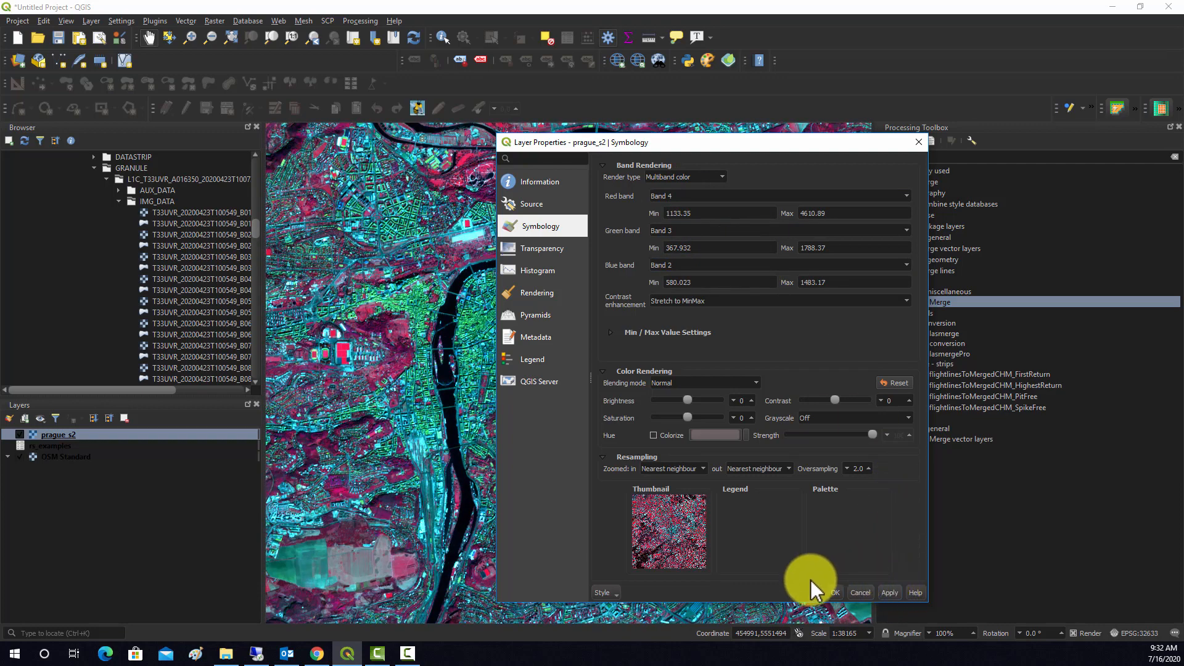
left_click(835, 592)
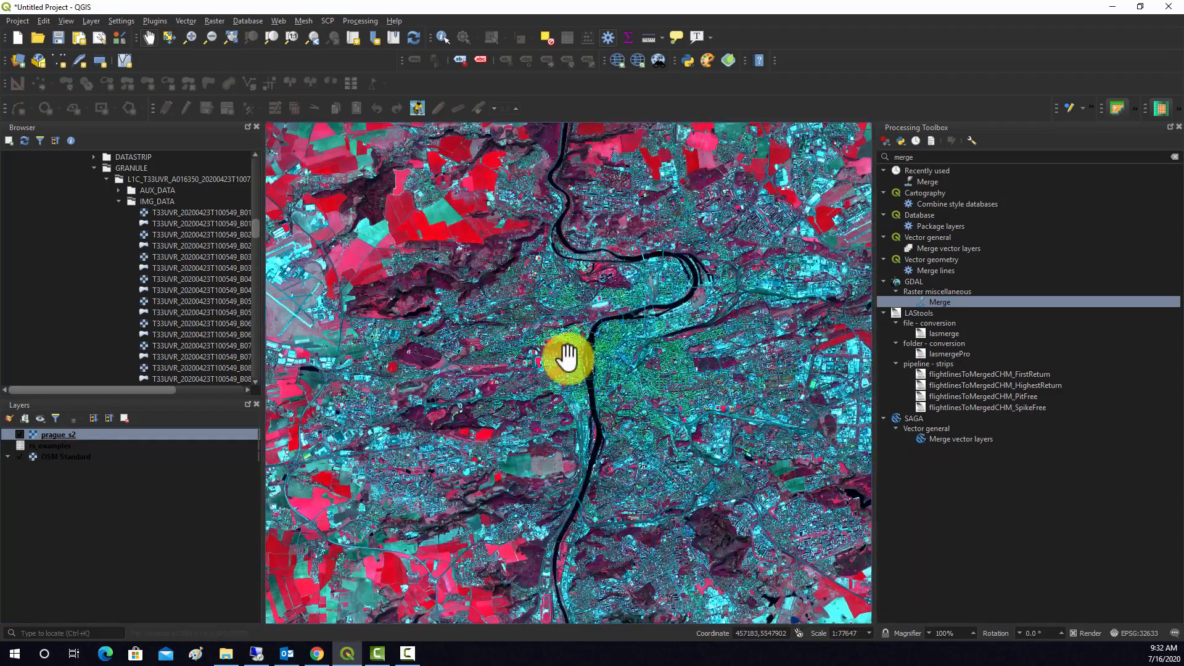
left_click_drag(567, 359, 578, 370)
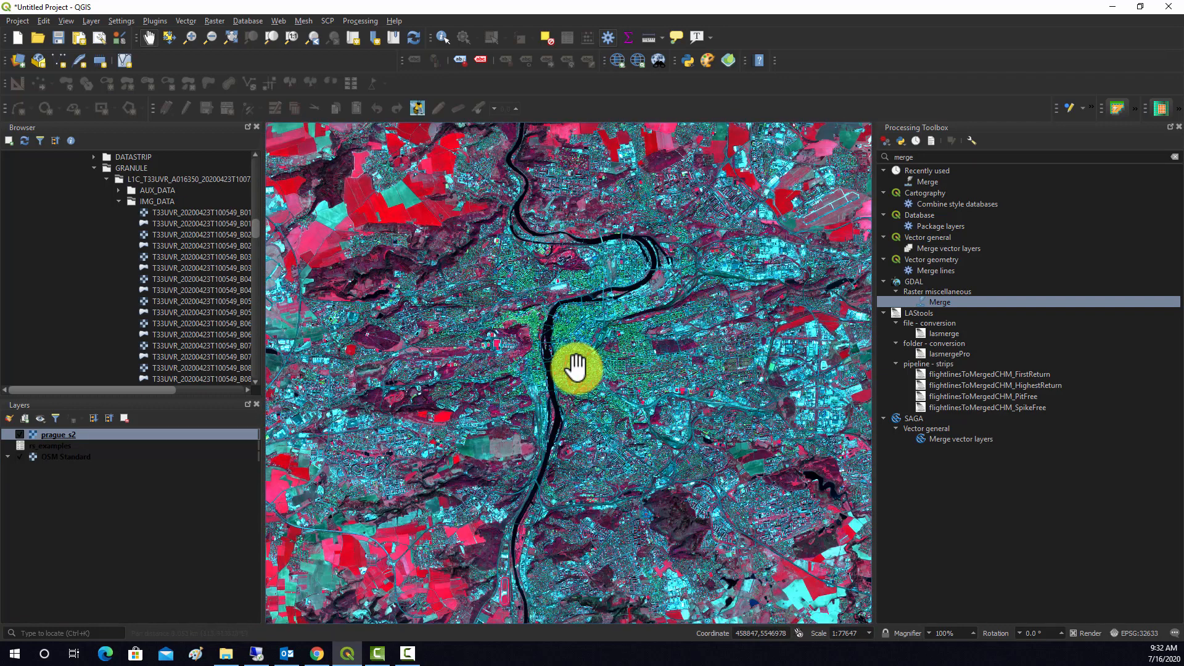
mouse_move(657, 317)
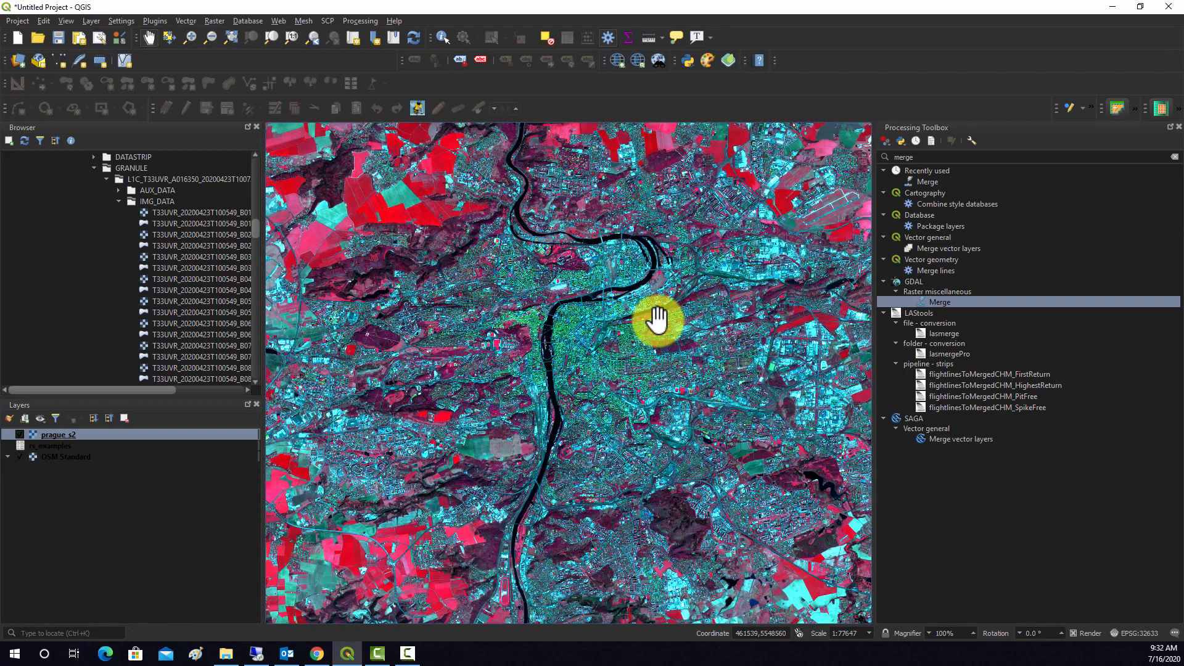